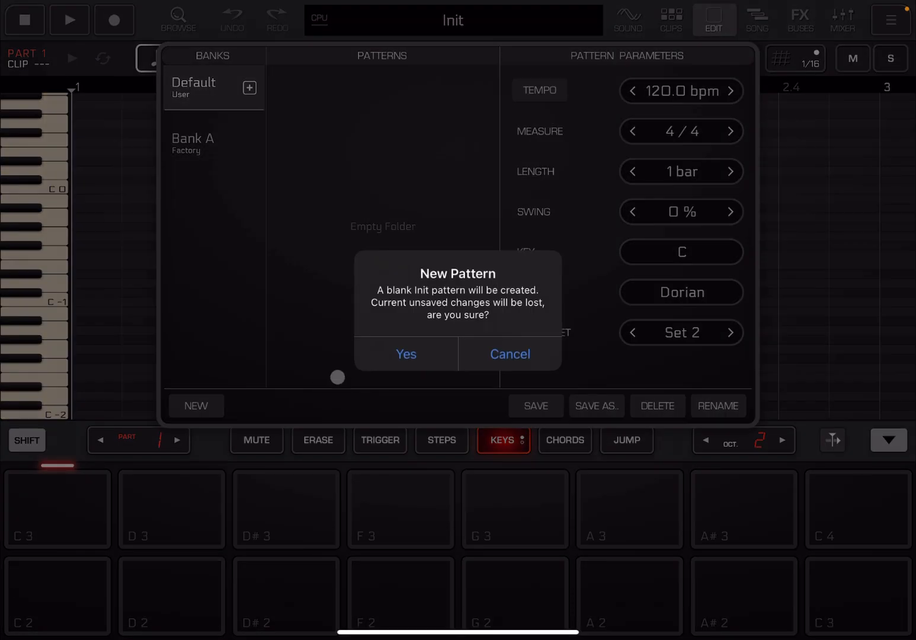
# Step: Confirm a blank Init pattern, then check EDIT and return to the CLIPS grid
pyautogui.click(509, 354)
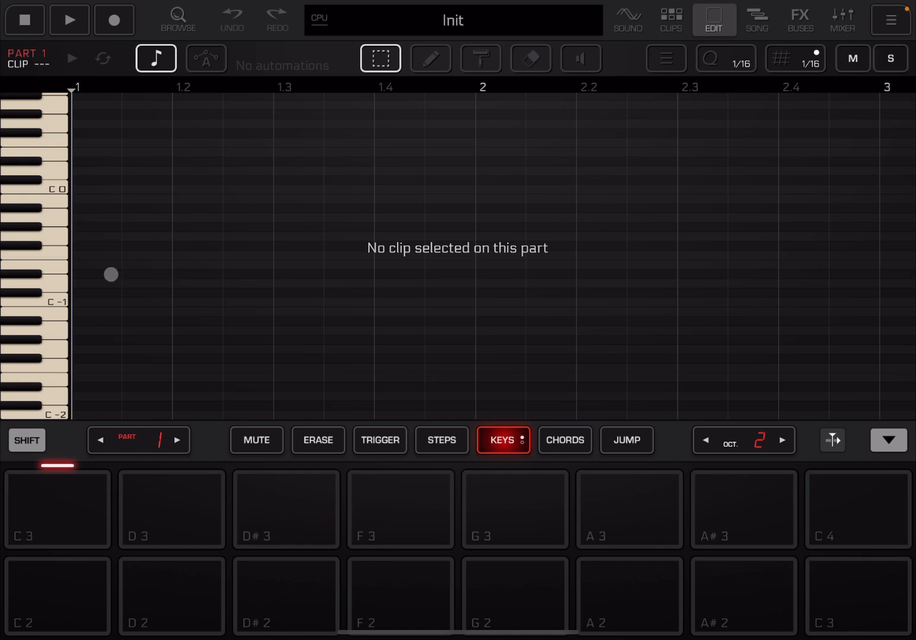
pyautogui.click(670, 19)
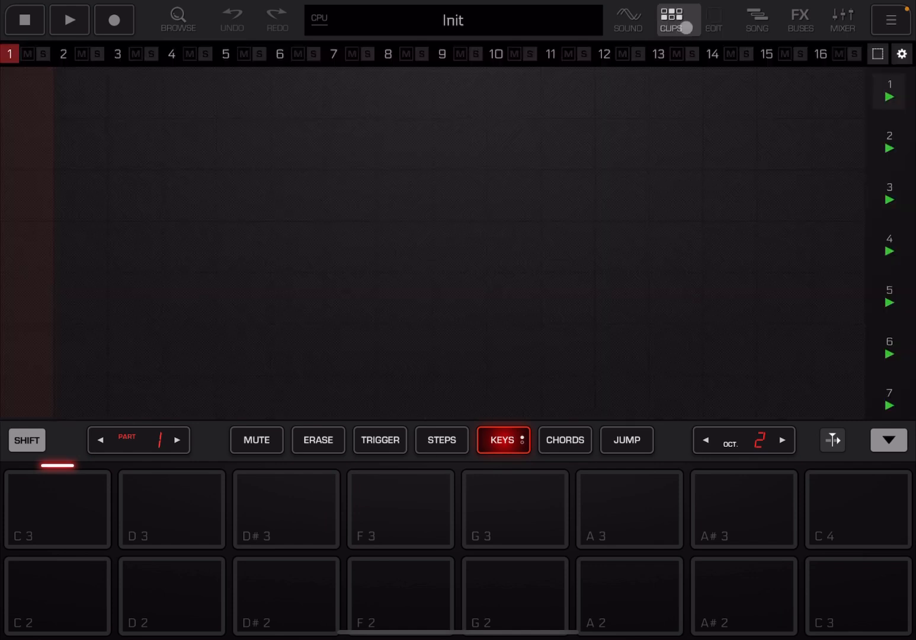
pyautogui.click(713, 19)
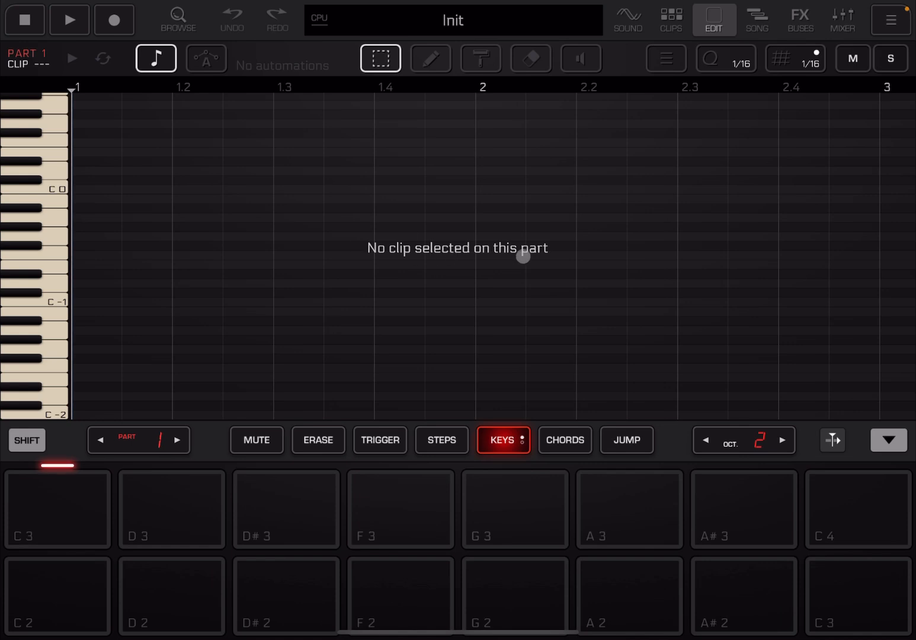
pyautogui.click(670, 19)
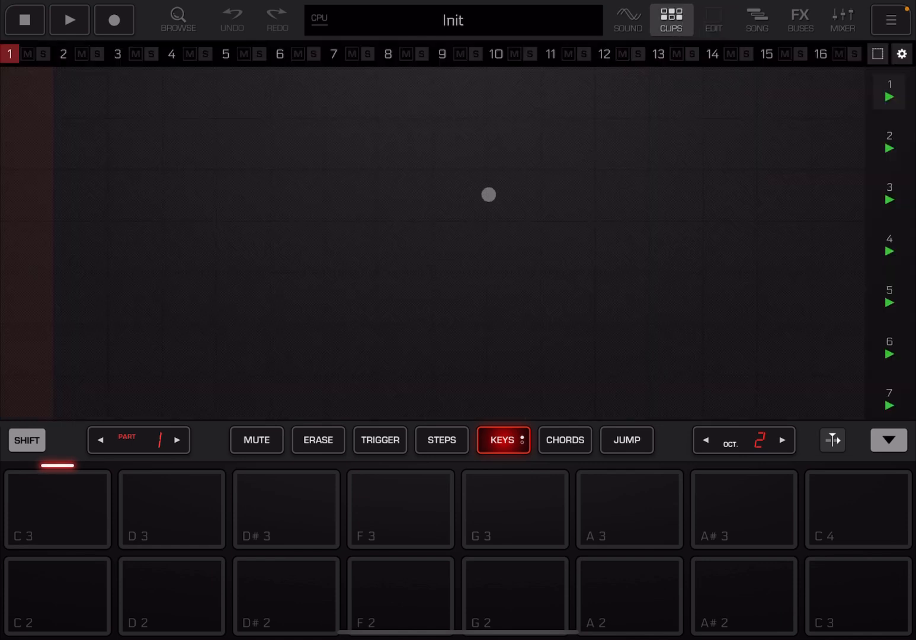
pyautogui.moveTo(31, 101)
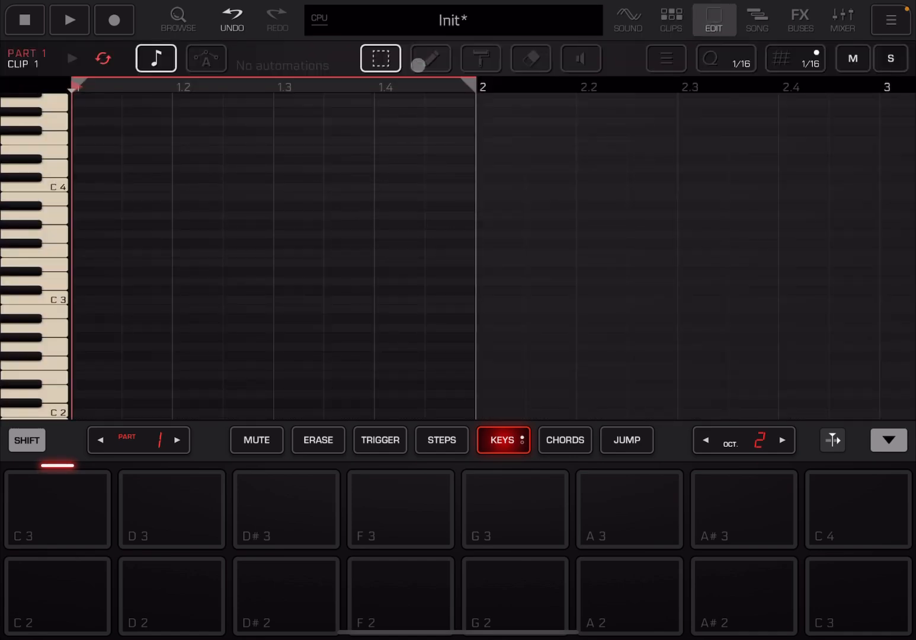
# Step: Draw four quarter-note C3 notes across bar 1 of Clip 1 on a 1/4 grid
pyautogui.click(430, 59)
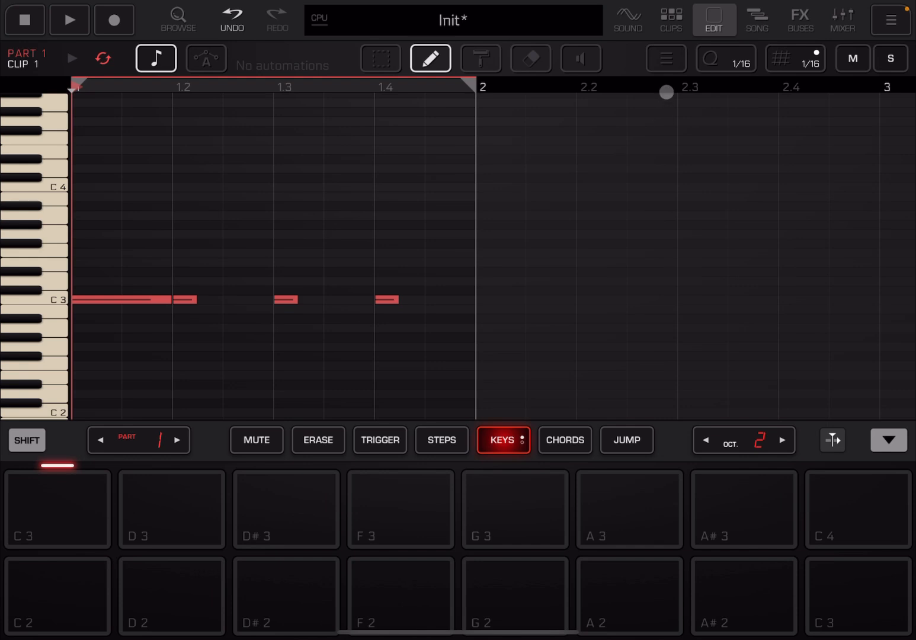
pyautogui.click(666, 58)
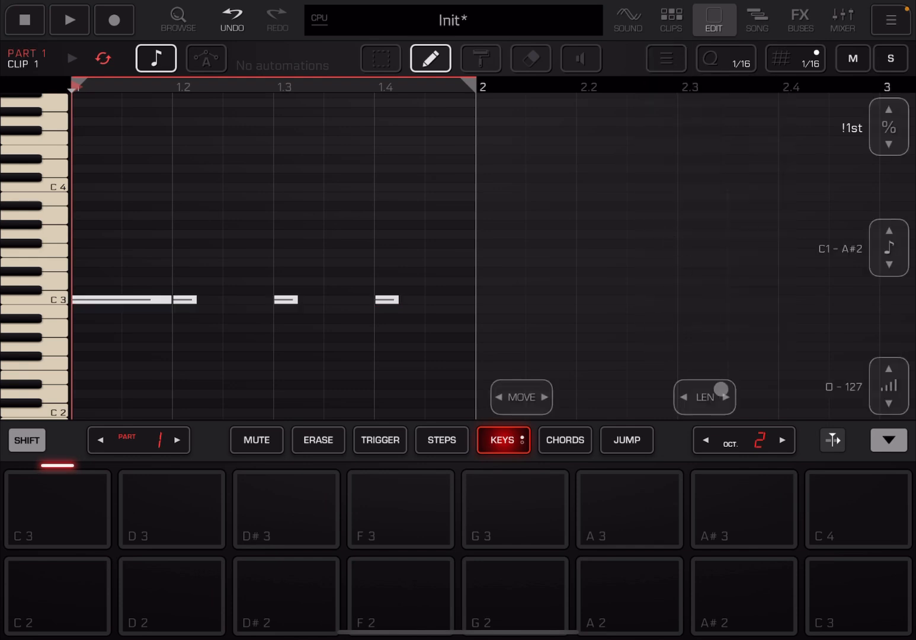
pyautogui.moveTo(720, 395); pyautogui.dragTo(743, 395)
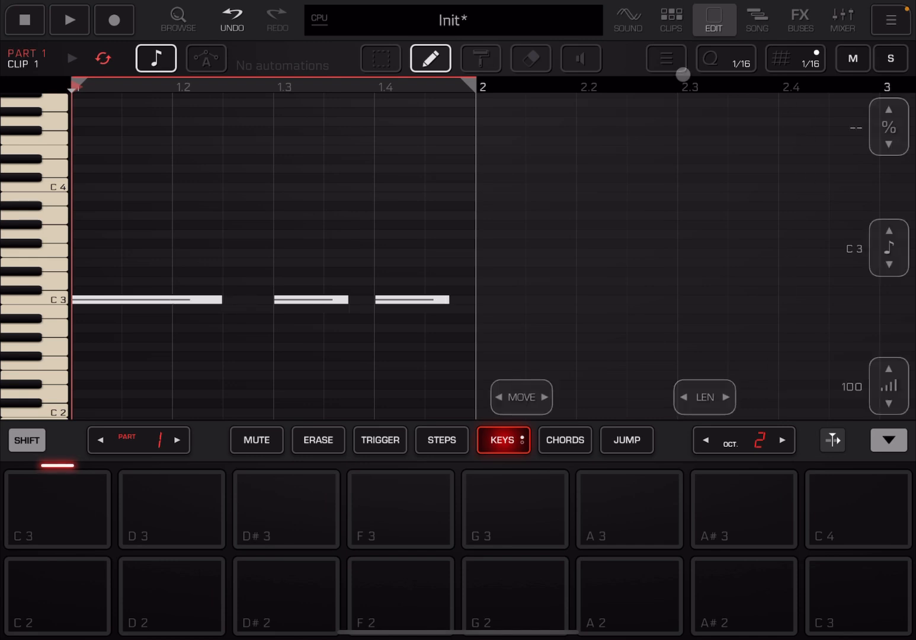
pyautogui.click(725, 58)
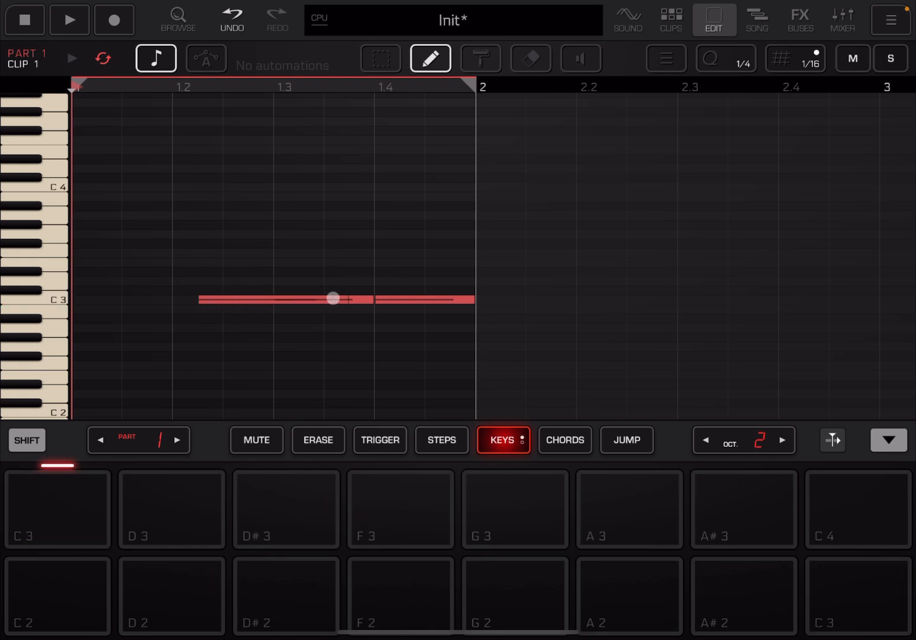
pyautogui.moveTo(333, 298); pyautogui.dragTo(305, 296)
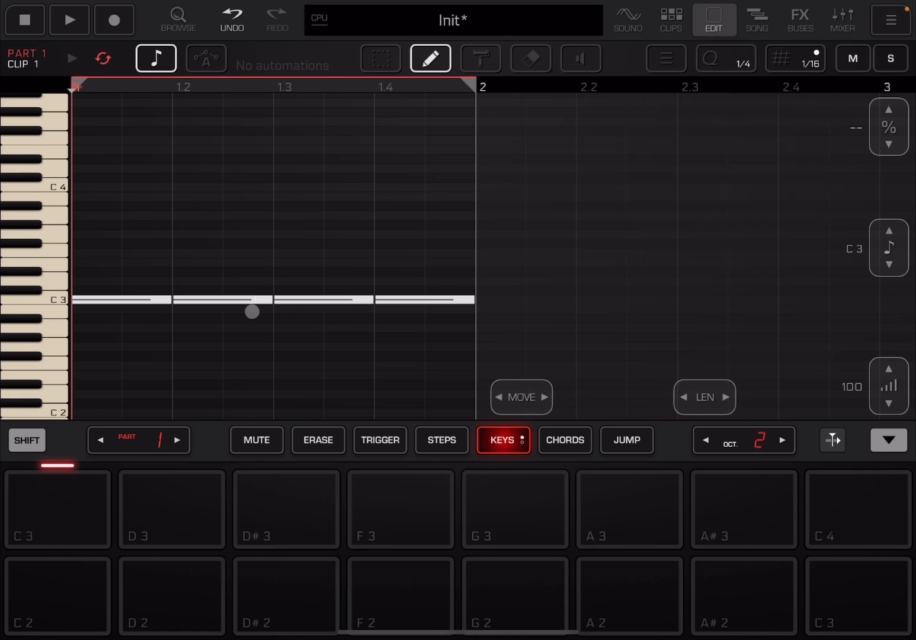
pyautogui.moveTo(251, 311); pyautogui.dragTo(719, 183)
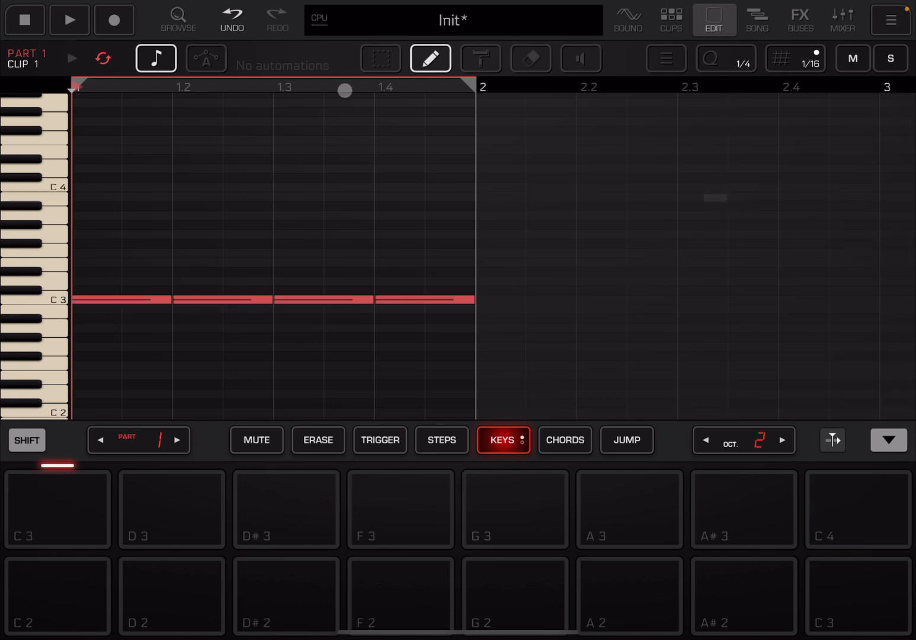
# Step: Set Part 1's filter cutoff to 1.39 kHz in the SOUND controls
pyautogui.click(380, 58)
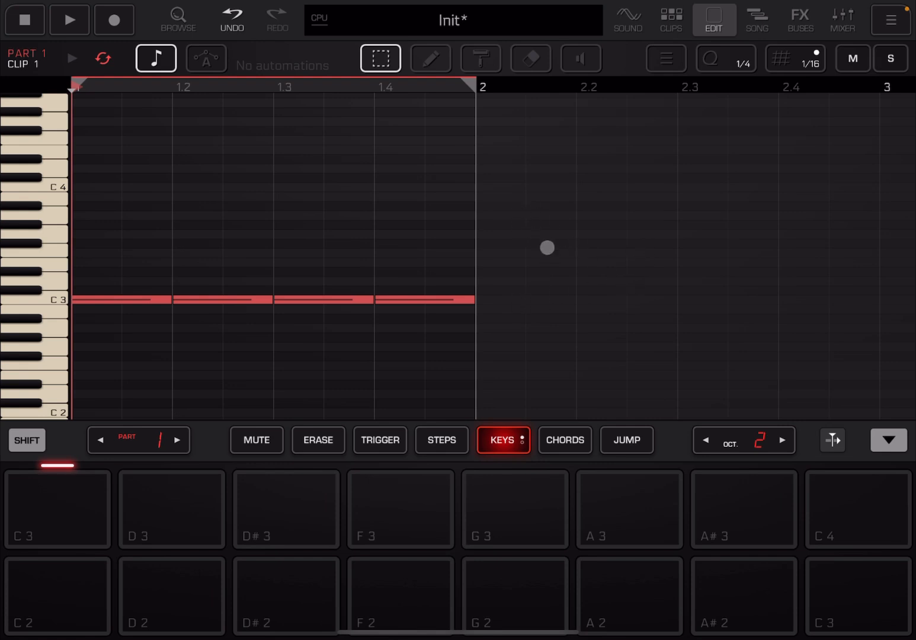
pyautogui.click(627, 19)
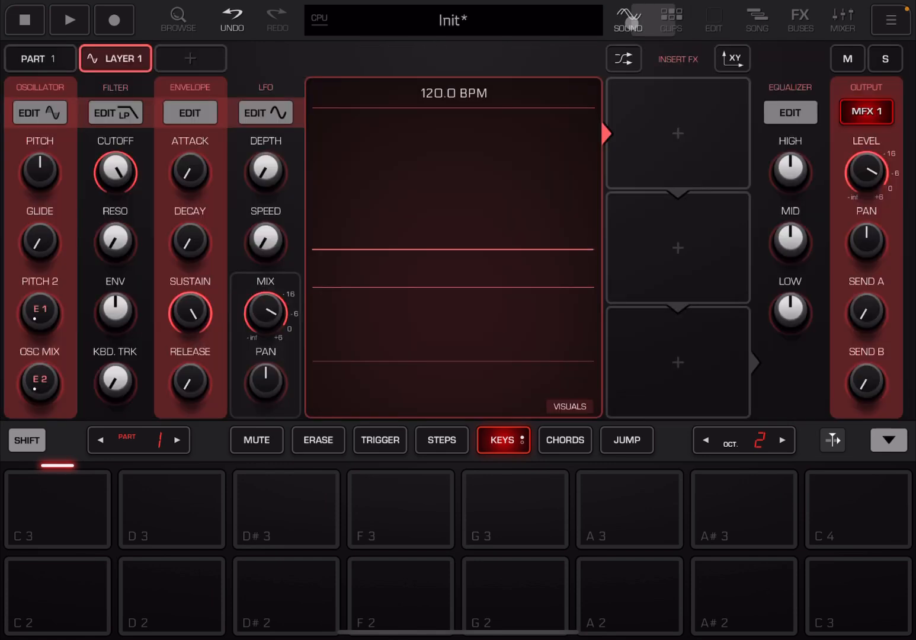
pyautogui.moveTo(115, 172); pyautogui.dragTo(107, 259)
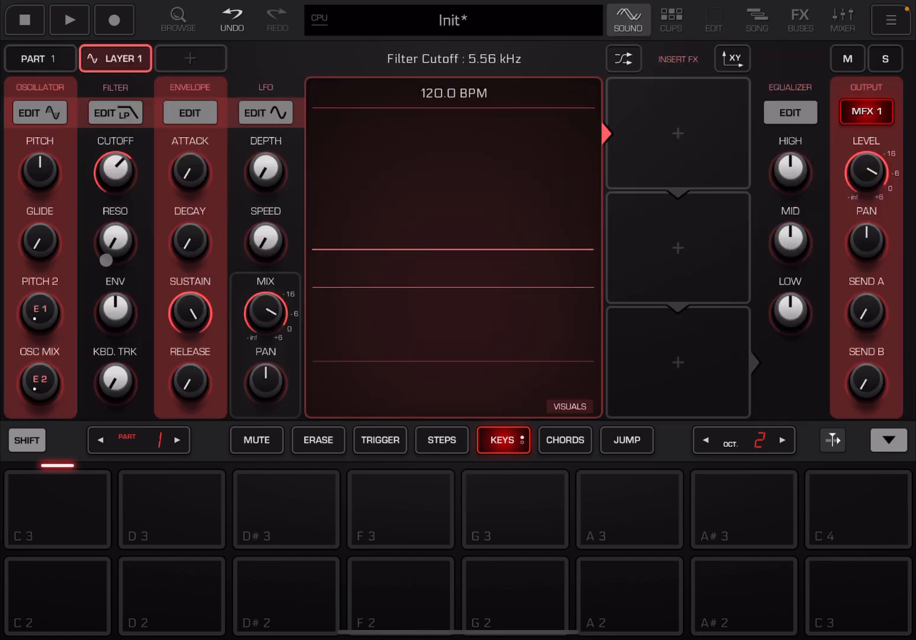
pyautogui.moveTo(115, 173); pyautogui.dragTo(115, 214)
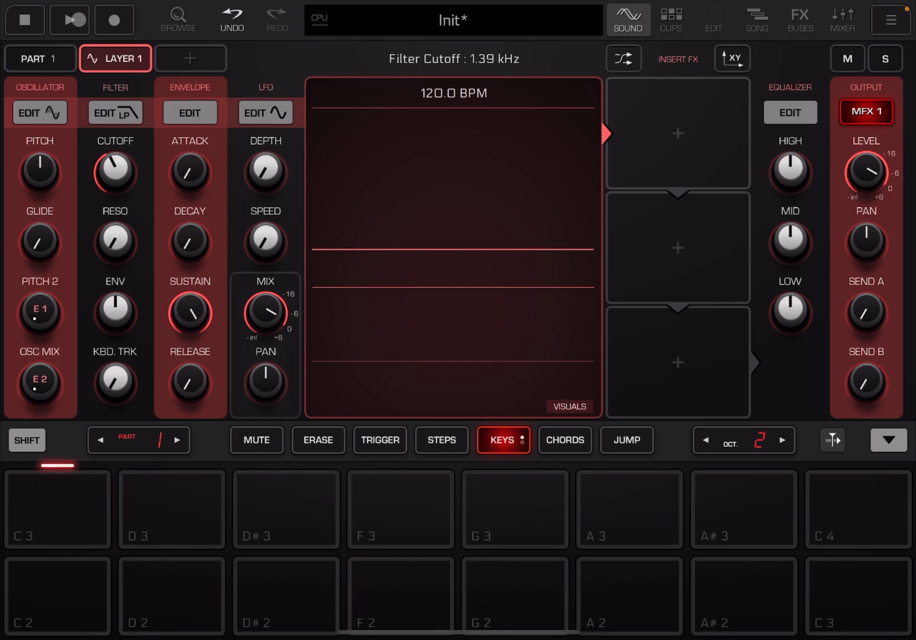
# Step: Play and stop the clip, then return to Clip 1's note editor
pyautogui.click(670, 20)
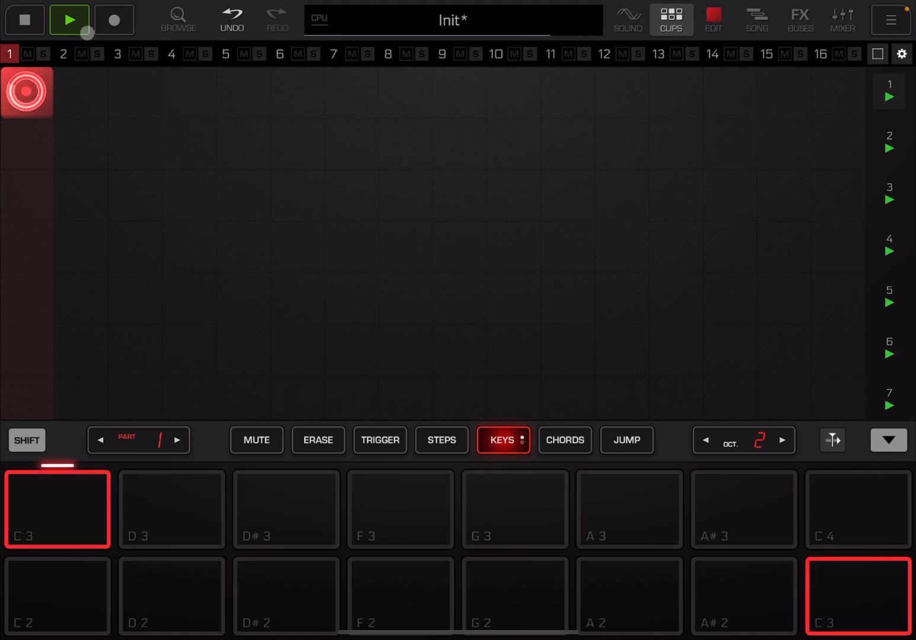
pyautogui.click(68, 19)
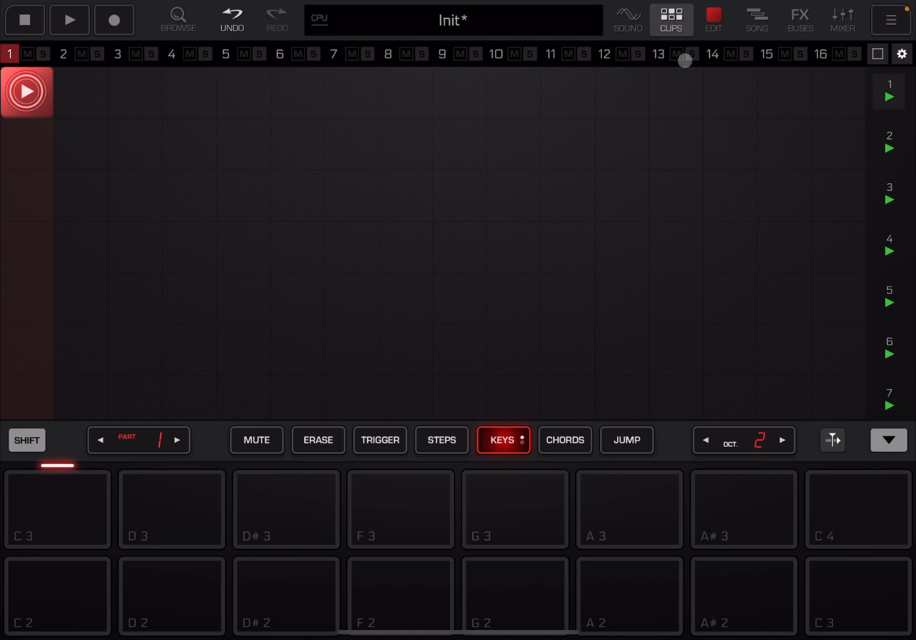
pyautogui.click(713, 20)
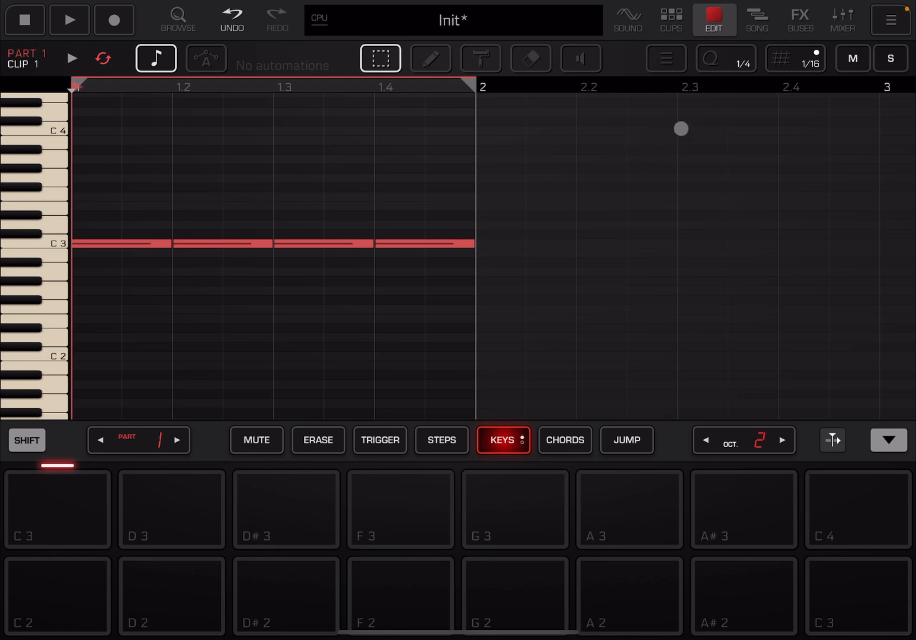
# Step: Record a filter cutoff sweep into Clip 1 with Record armed during playback
pyautogui.click(206, 58)
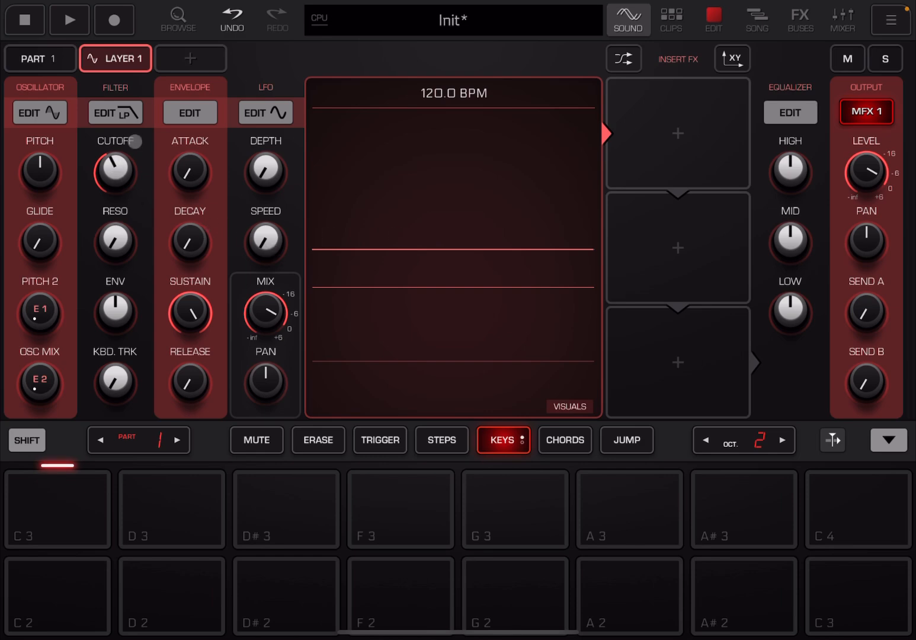
pyautogui.click(69, 19)
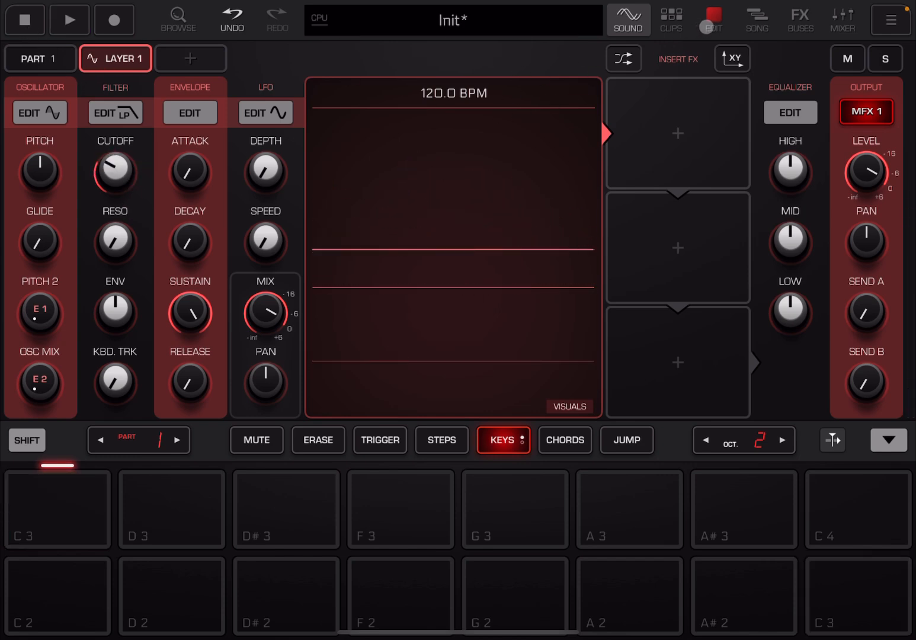
pyautogui.click(713, 19)
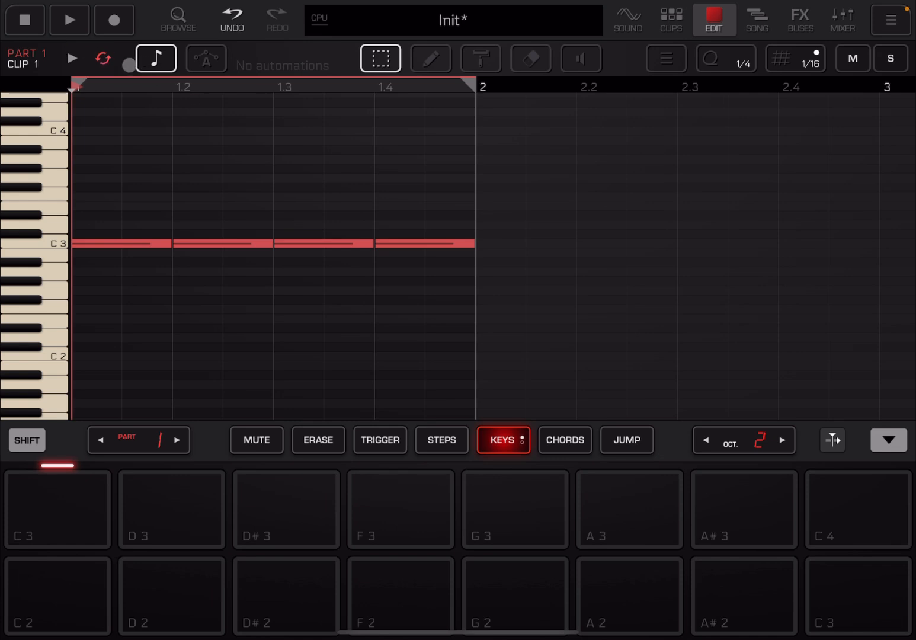
pyautogui.click(628, 19)
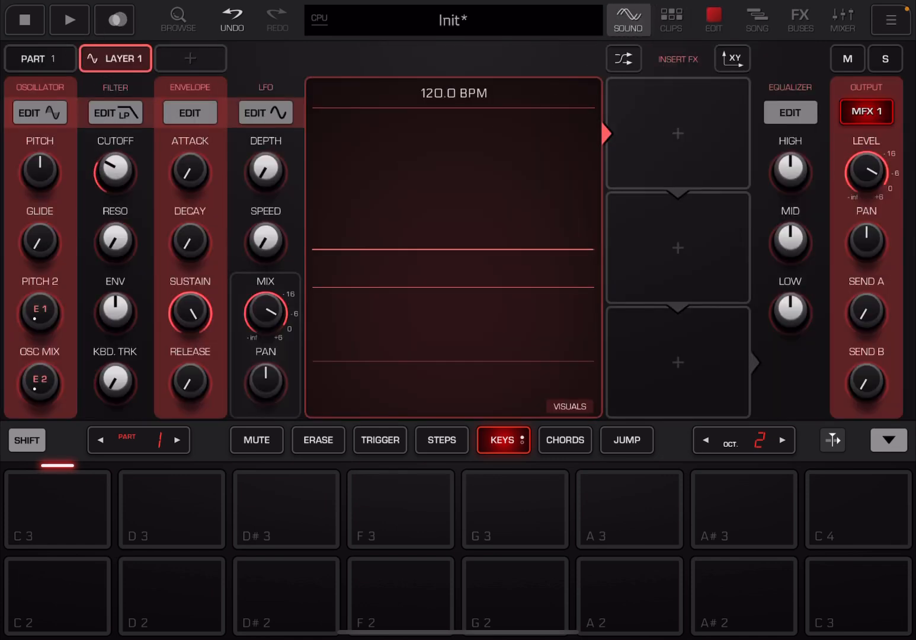
pyautogui.click(114, 19)
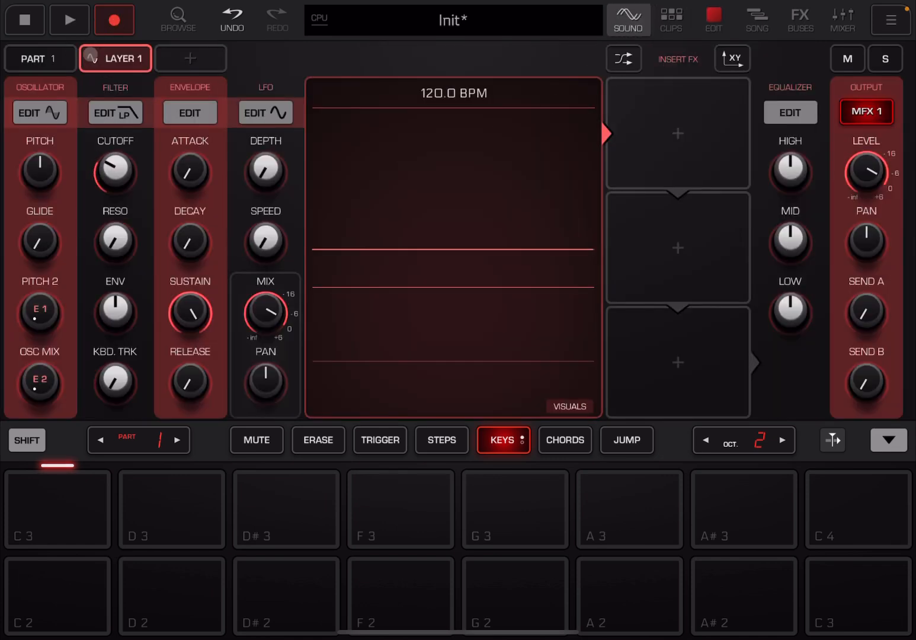
pyautogui.click(69, 20)
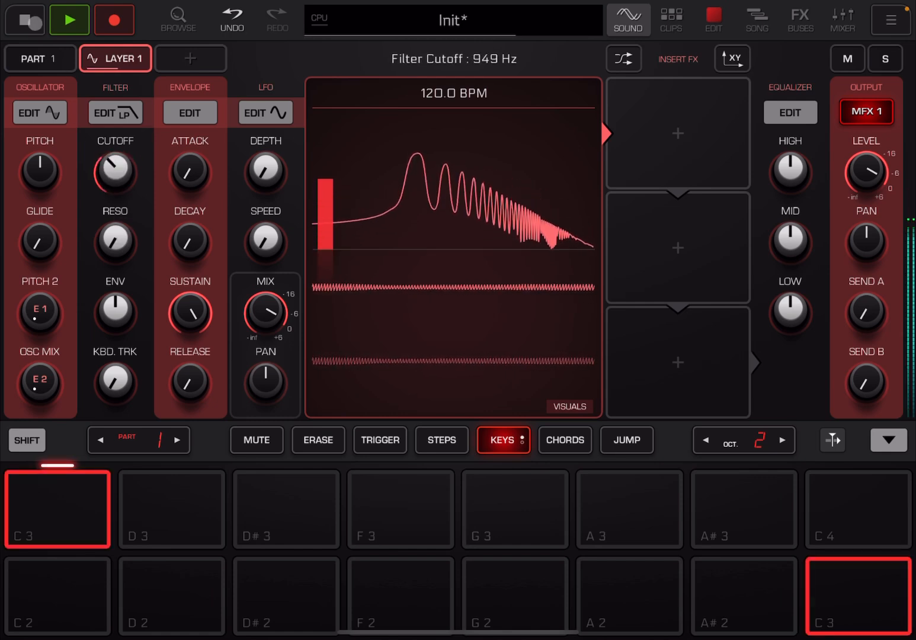
pyautogui.click(68, 20)
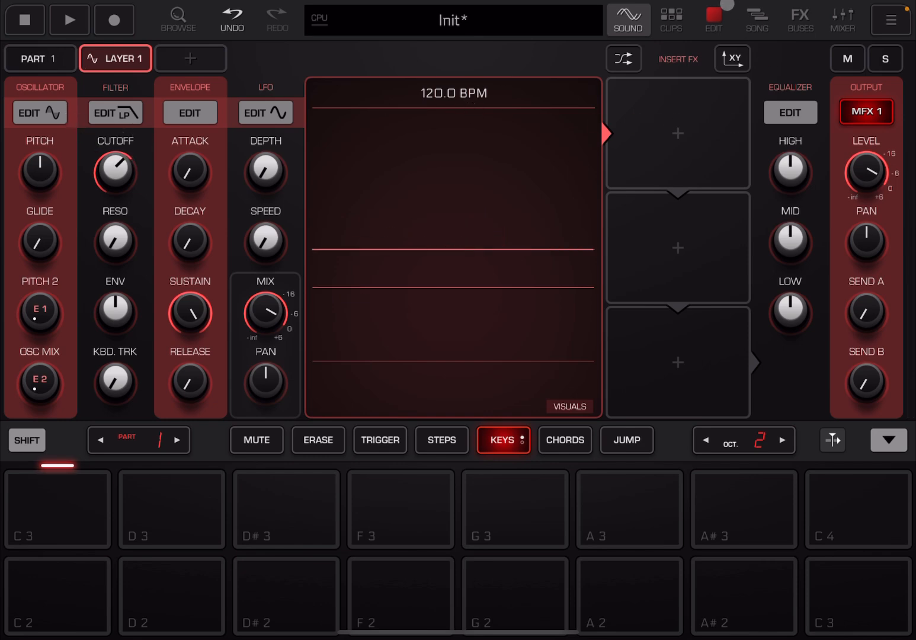
# Step: Show Clip 1's Layer 1: Filter Cutoff automation curve in the editor
pyautogui.click(714, 19)
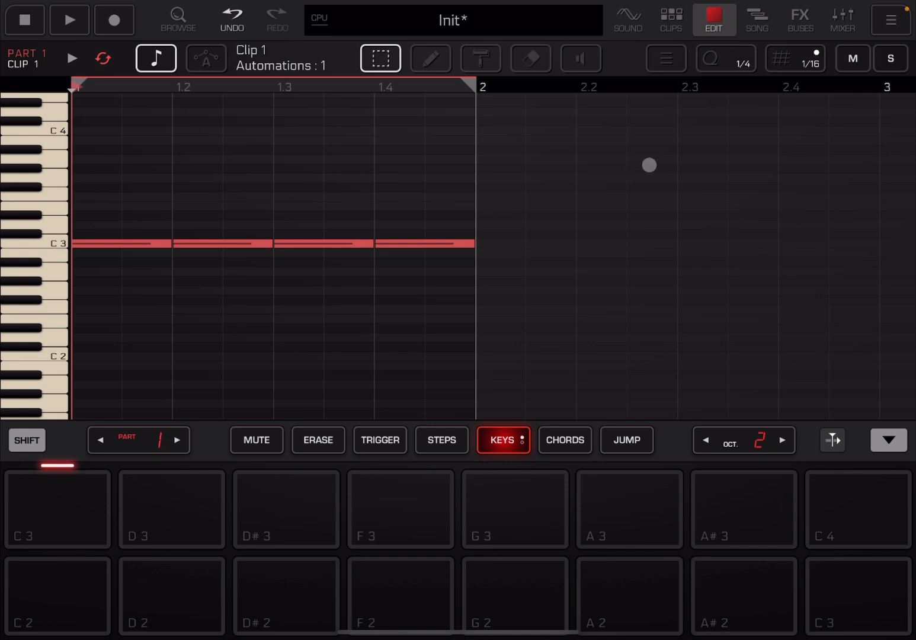
pyautogui.moveTo(296, 220)
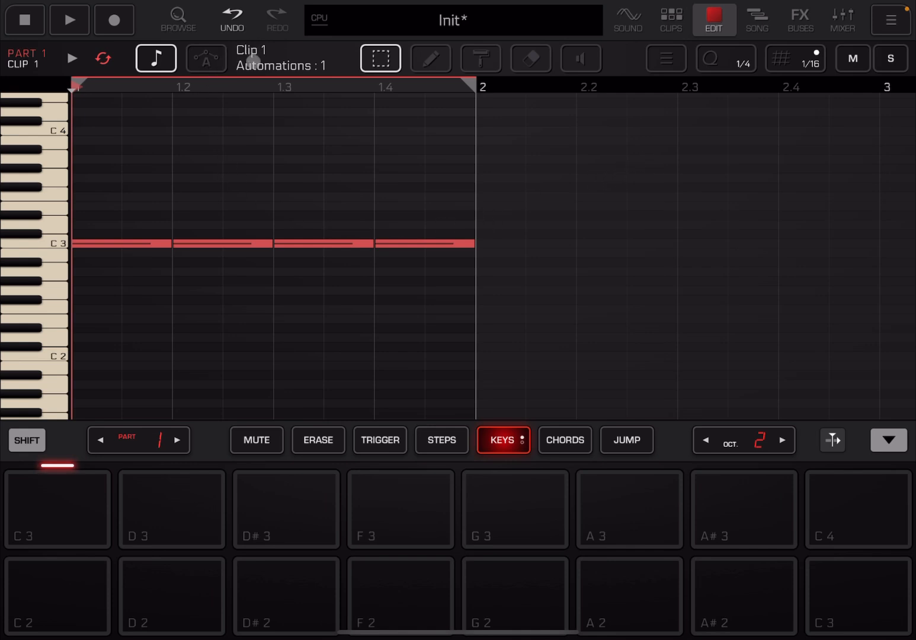
pyautogui.click(206, 58)
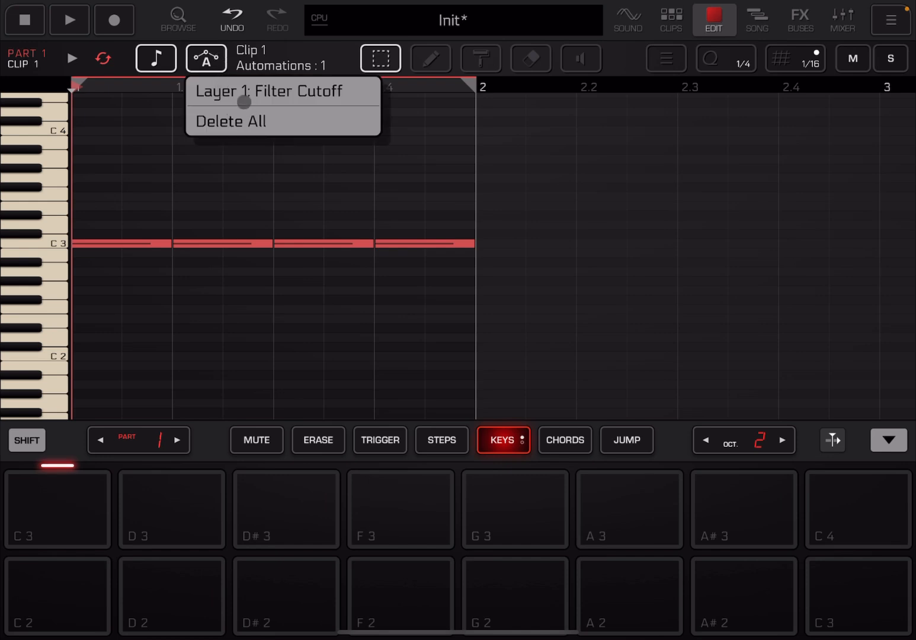
pyautogui.click(271, 90)
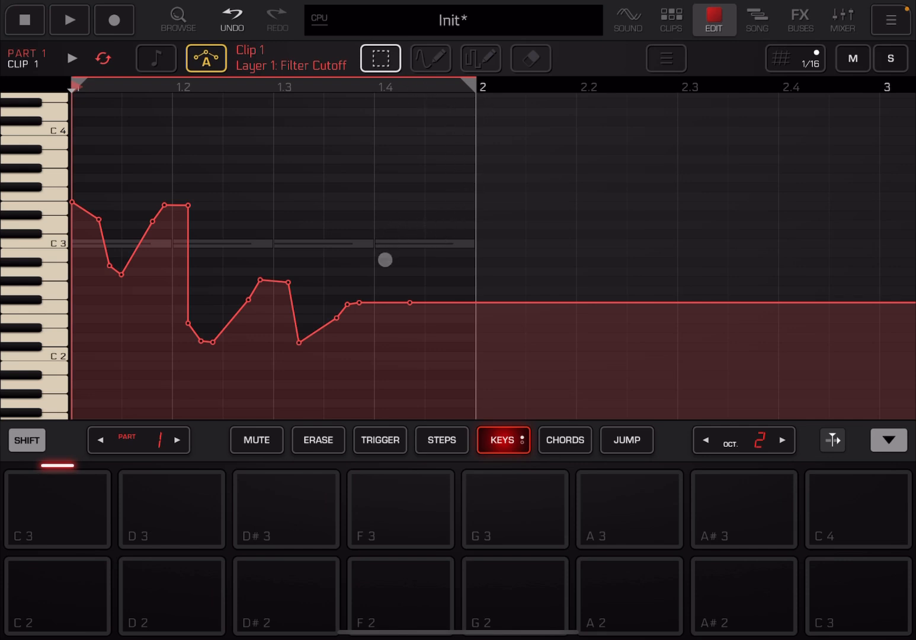
# Step: Raise the curve's tail, freehand-redraw the cutoff curve across bar 1, and audition it
pyautogui.moveTo(383, 259); pyautogui.dragTo(408, 304)
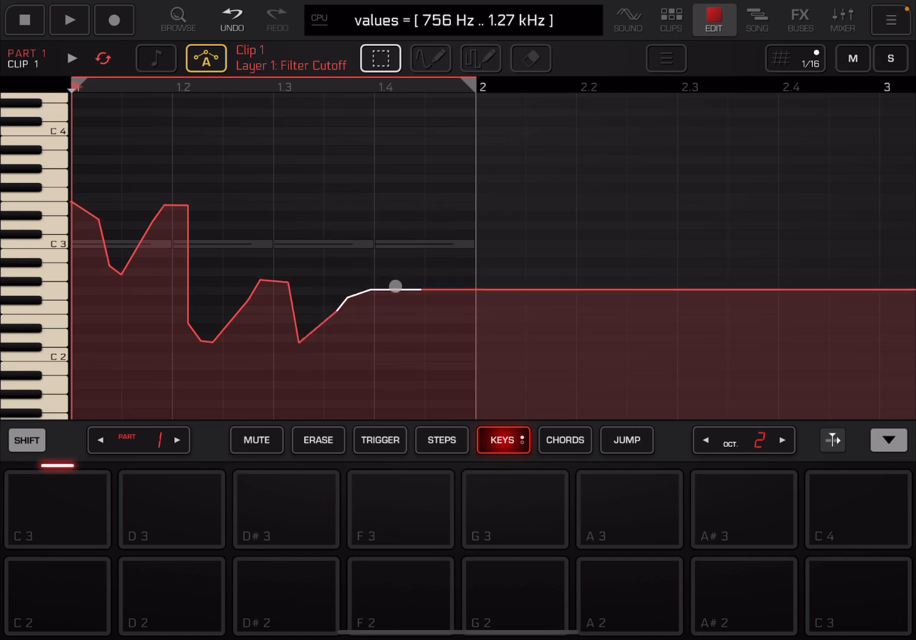
pyautogui.click(429, 58)
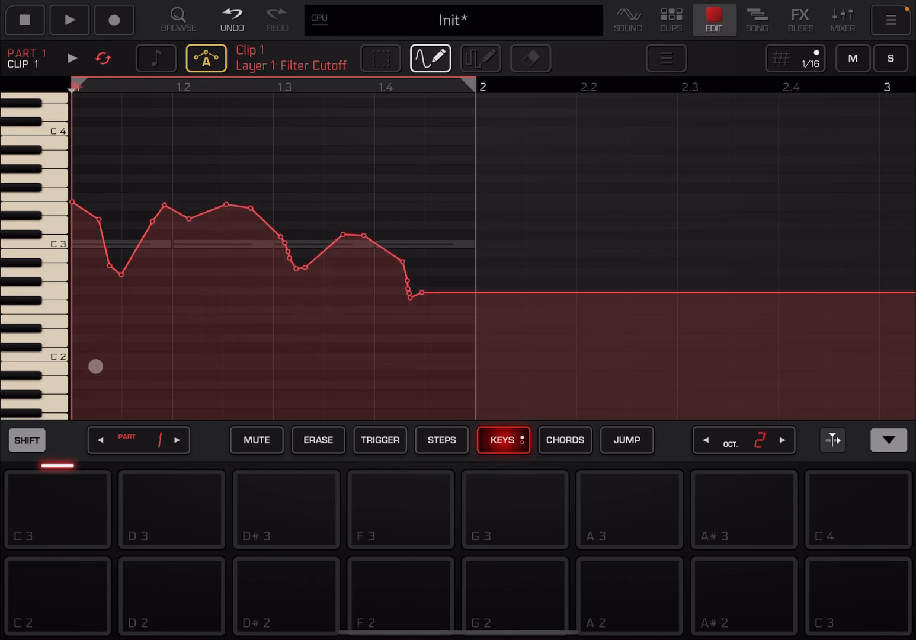
pyautogui.moveTo(95, 366); pyautogui.dragTo(380, 217)
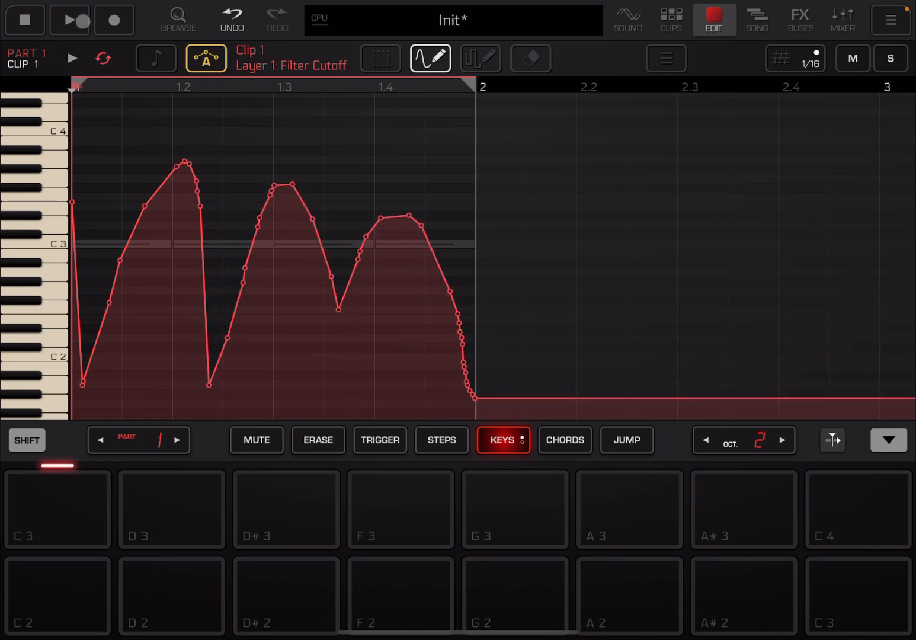
pyautogui.click(69, 19)
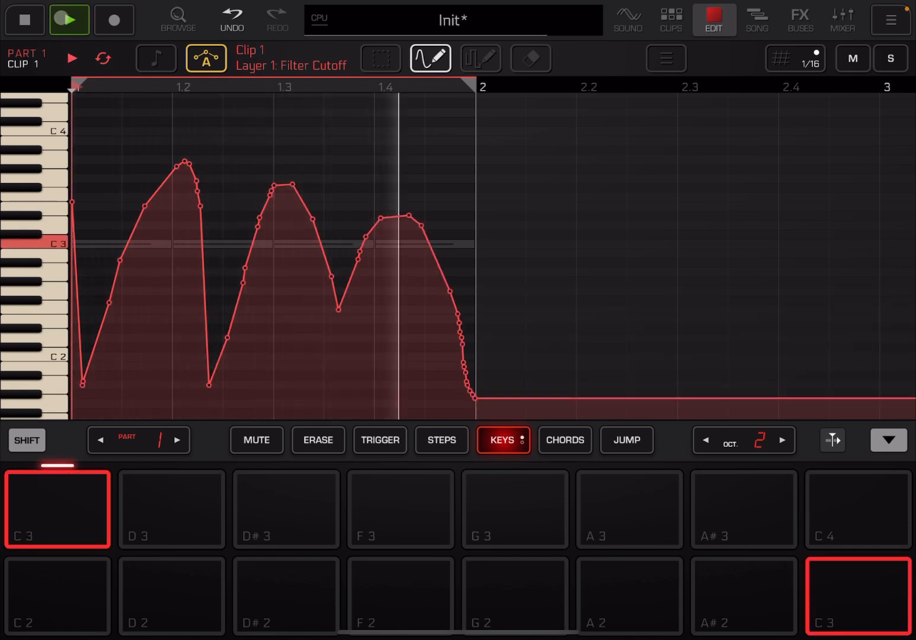
pyautogui.click(480, 58)
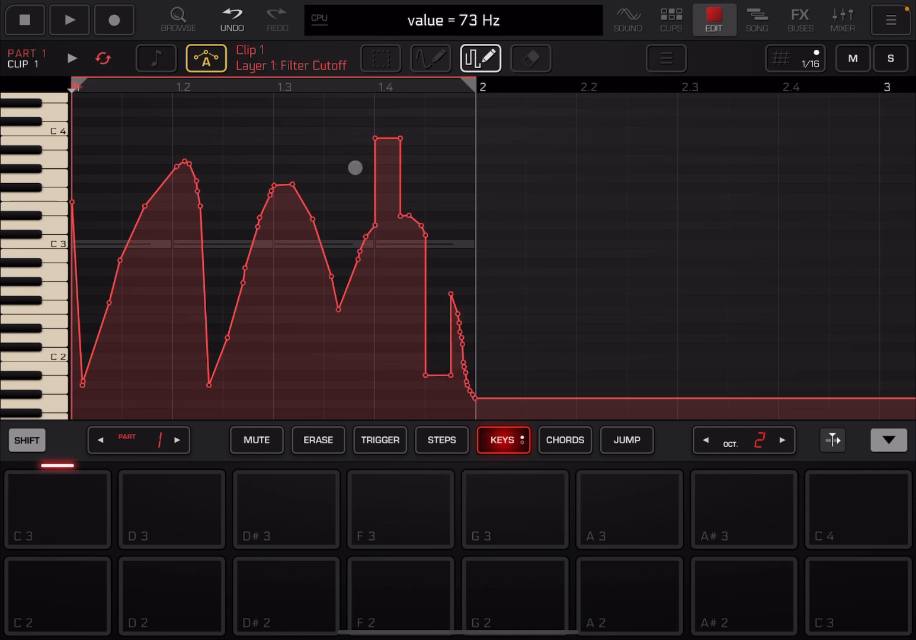
# Step: Draw stepped cutoff blocks over bars 1.2–1.35, audition, and erase points after bar 1.4
pyautogui.moveTo(354, 167); pyautogui.dragTo(284, 227)
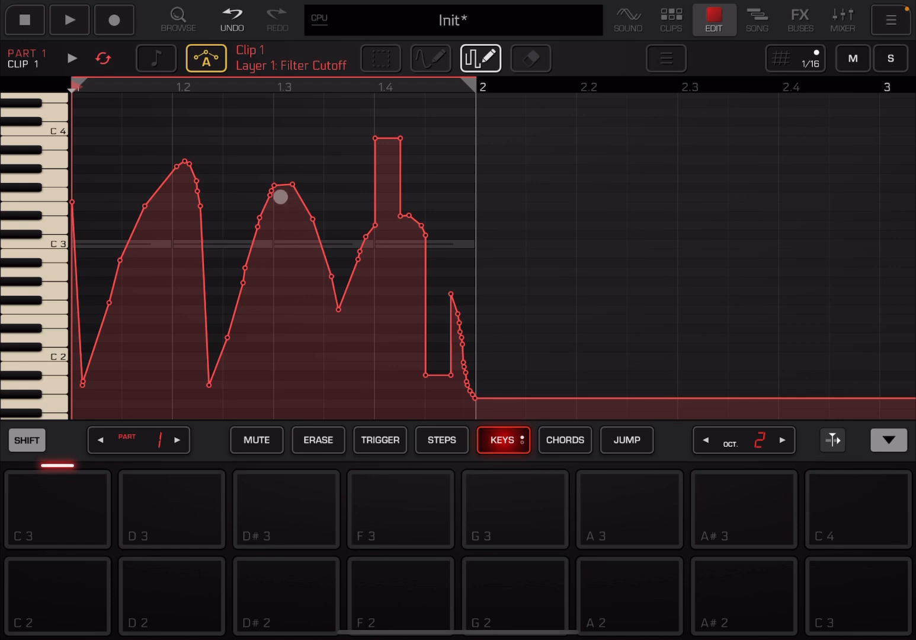
pyautogui.moveTo(282, 196); pyautogui.dragTo(290, 370)
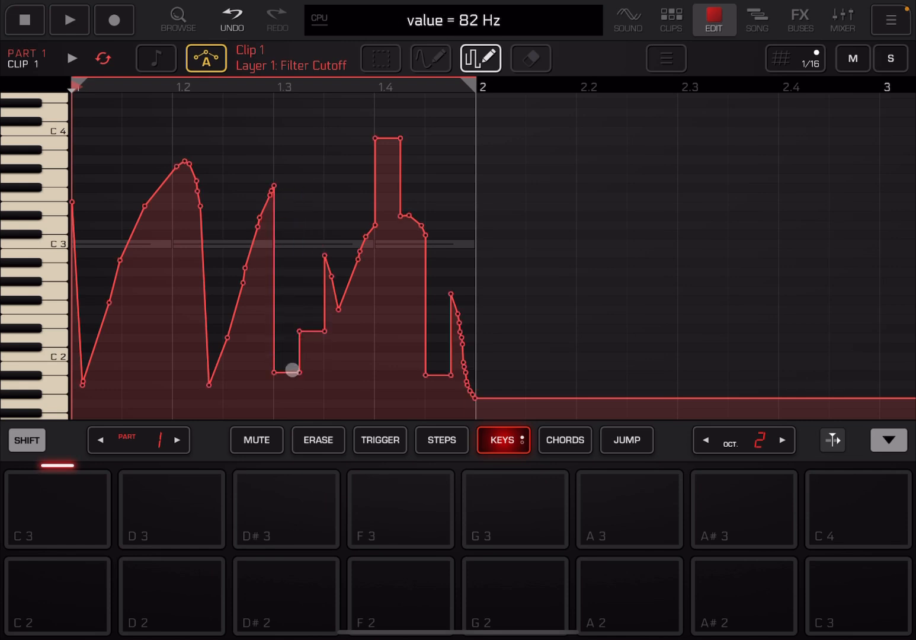
pyautogui.moveTo(291, 371); pyautogui.dragTo(203, 219)
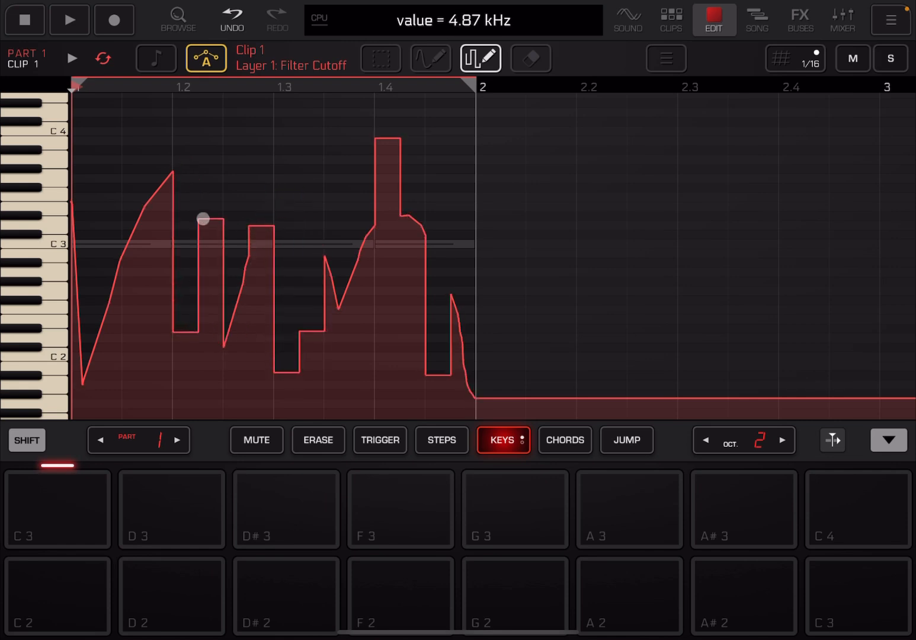
pyautogui.click(68, 19)
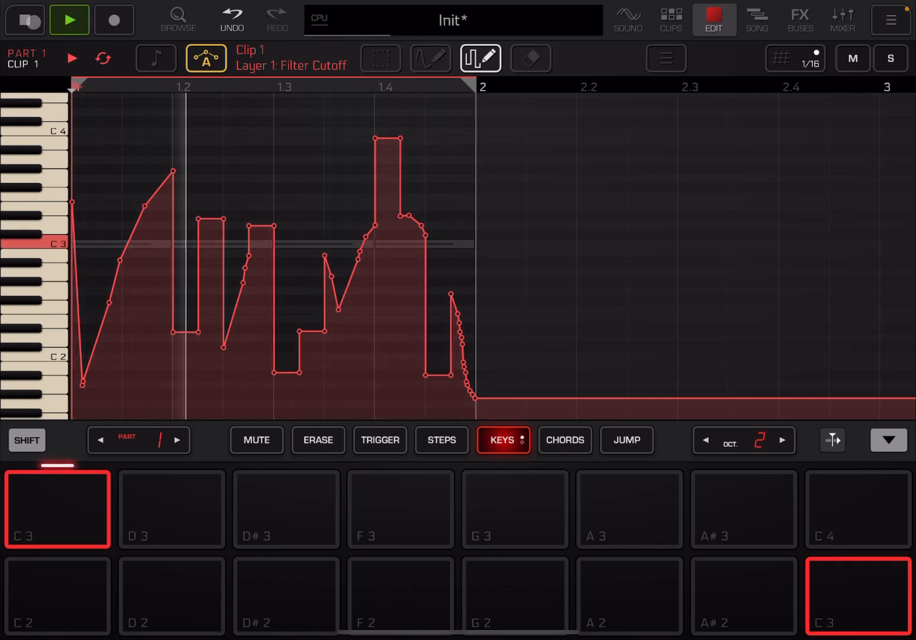
pyautogui.click(530, 58)
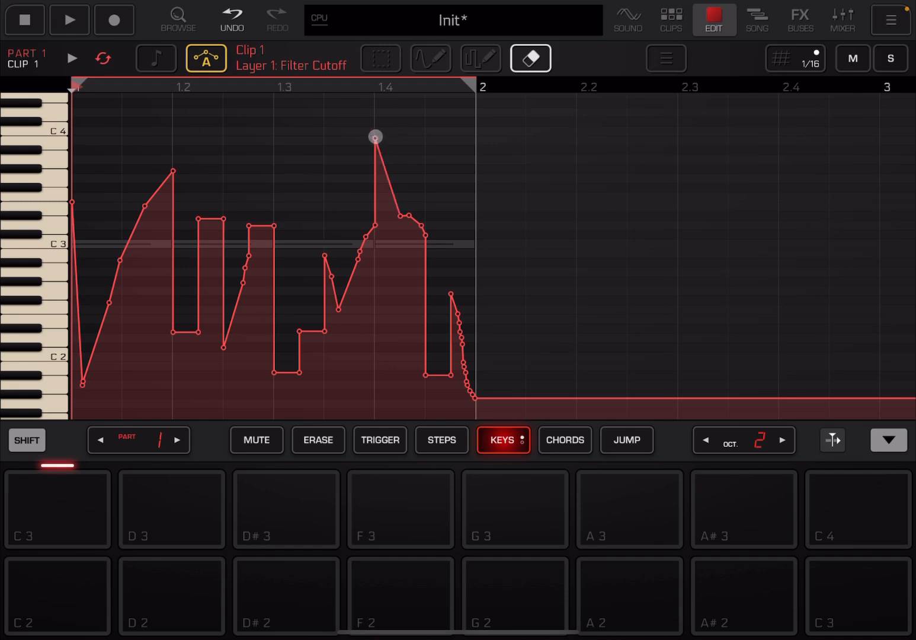
pyautogui.moveTo(374, 136); pyautogui.dragTo(440, 260)
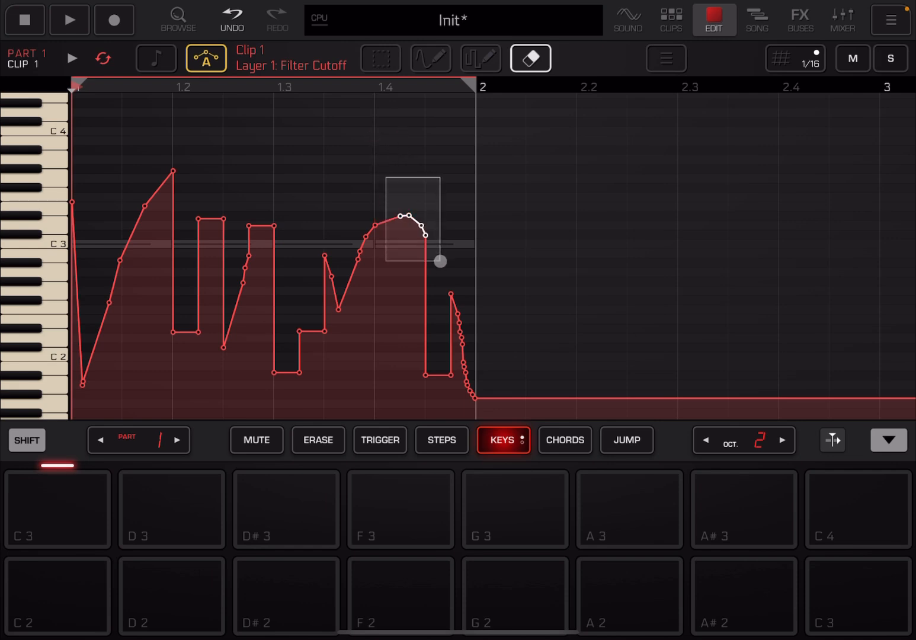
# Step: Erase the rounded points near bar 1.4, then Select All and Duplicate the curve into bar 2
pyautogui.moveTo(439, 260); pyautogui.dragTo(594, 180)
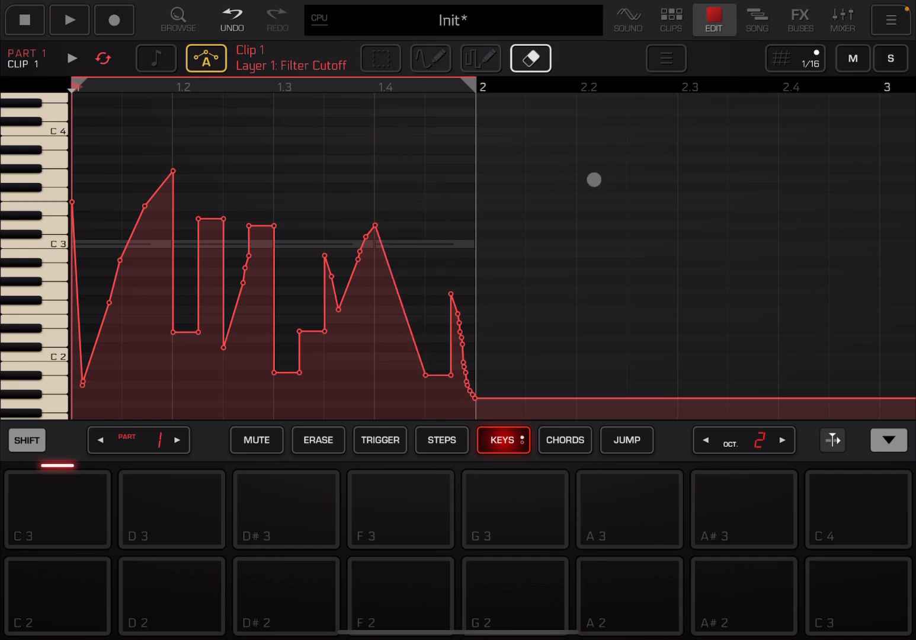
pyautogui.click(665, 58)
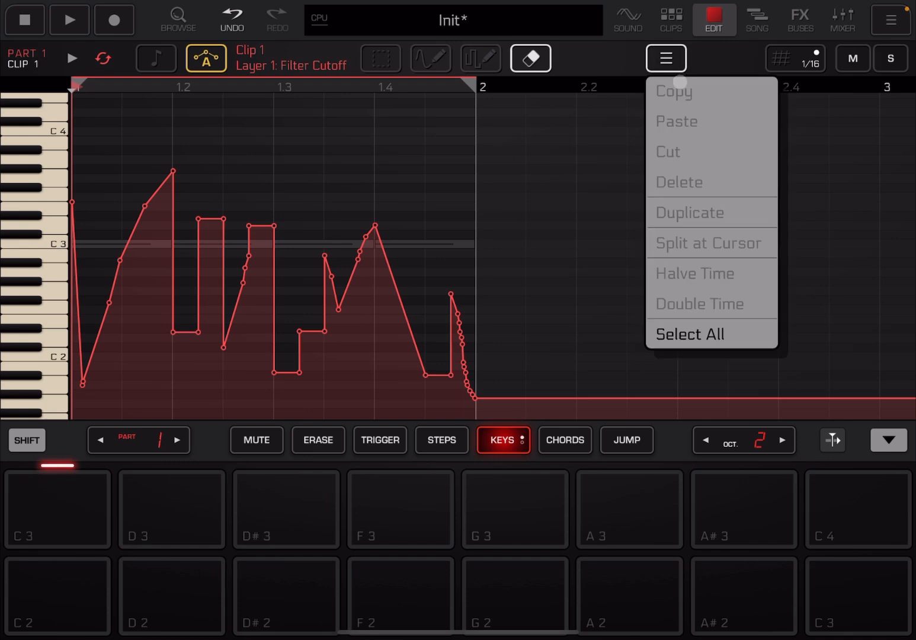
pyautogui.click(379, 58)
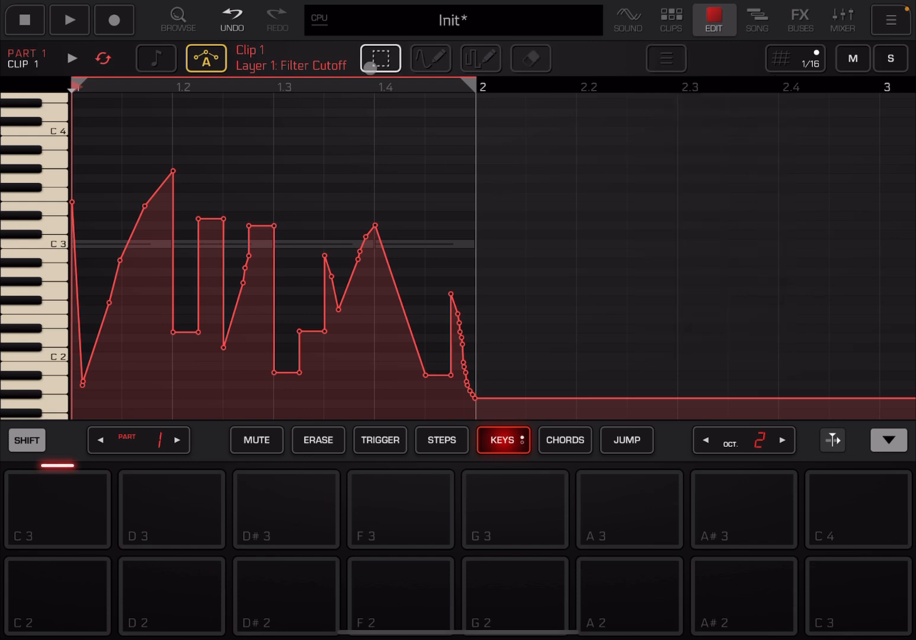
pyautogui.click(665, 58)
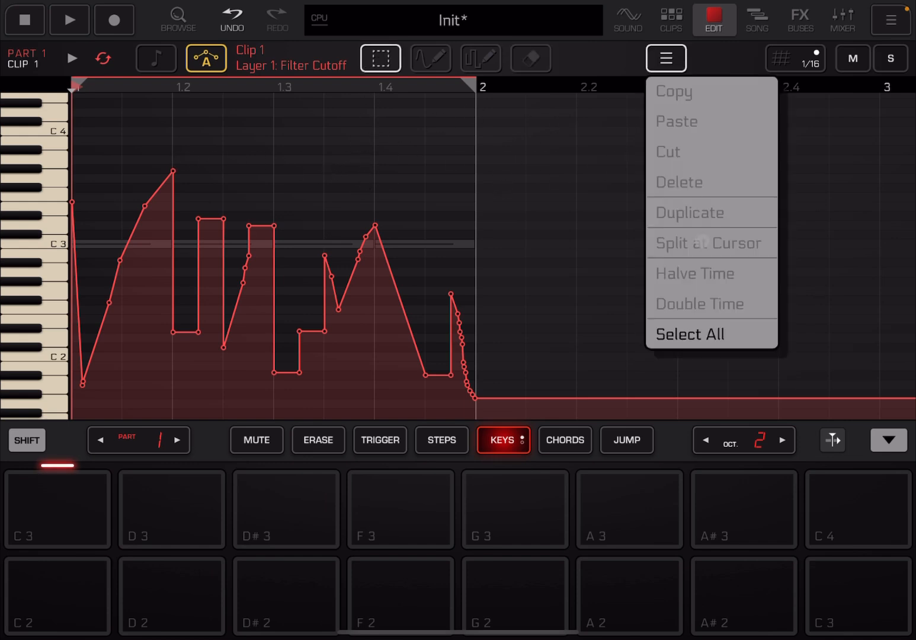
pyautogui.click(689, 334)
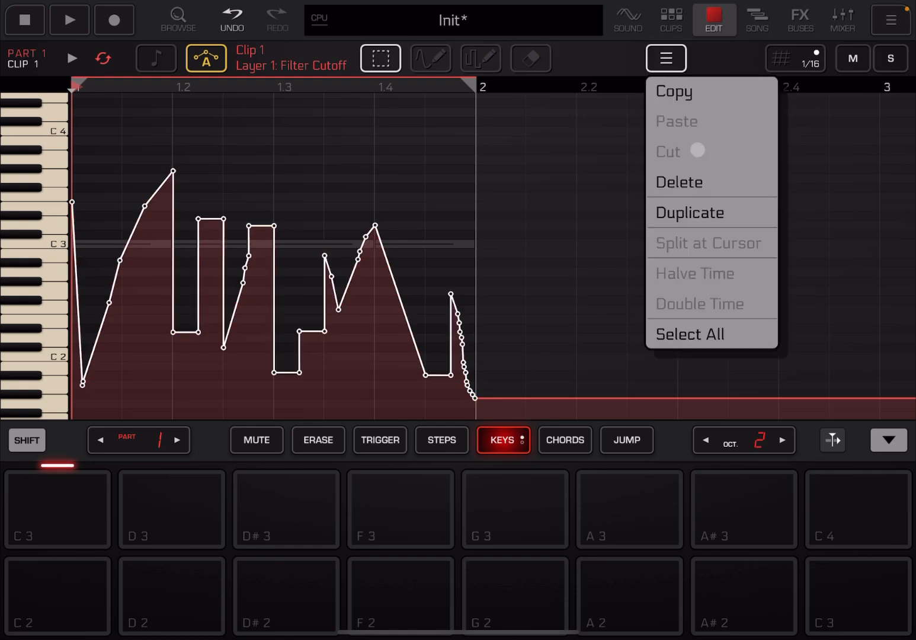
pyautogui.click(689, 212)
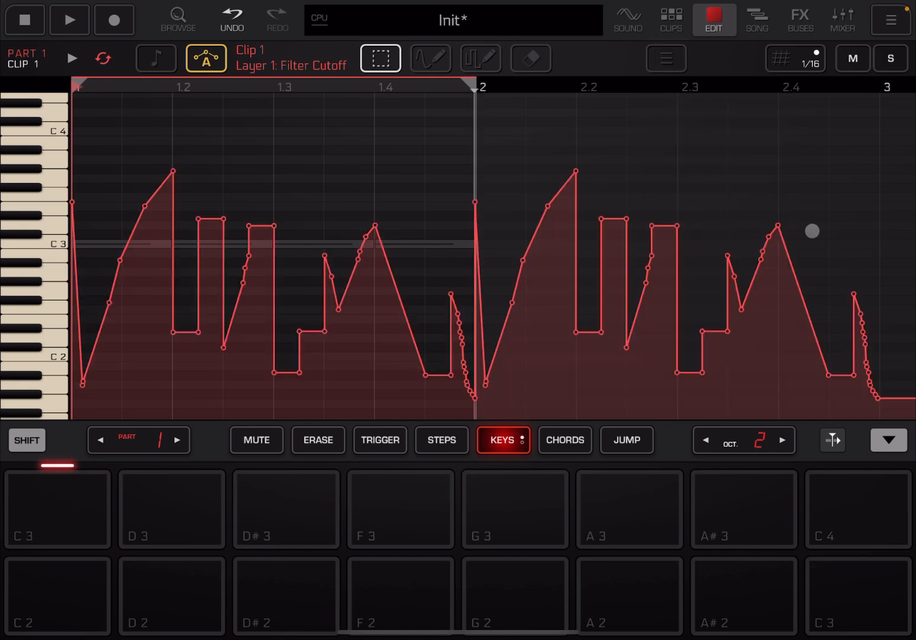
pyautogui.click(666, 59)
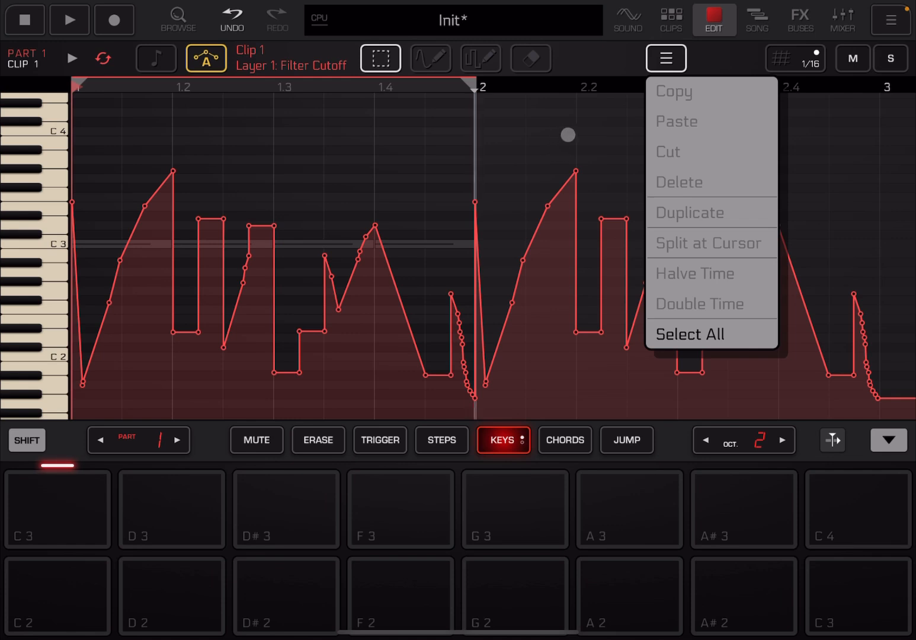
pyautogui.click(666, 59)
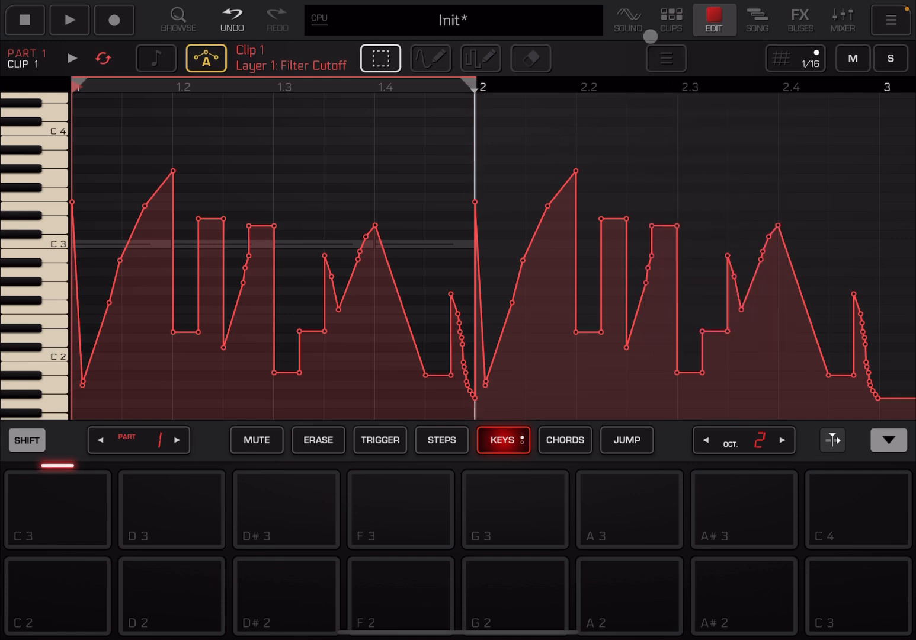
# Step: Open the song arrangement with Song Mode on and recording armed
pyautogui.click(670, 20)
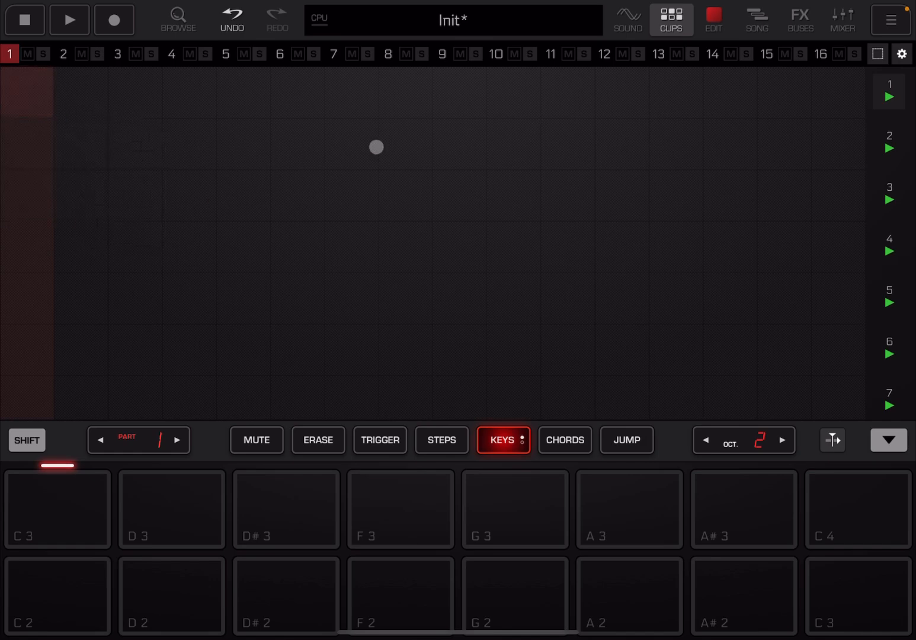
pyautogui.click(757, 19)
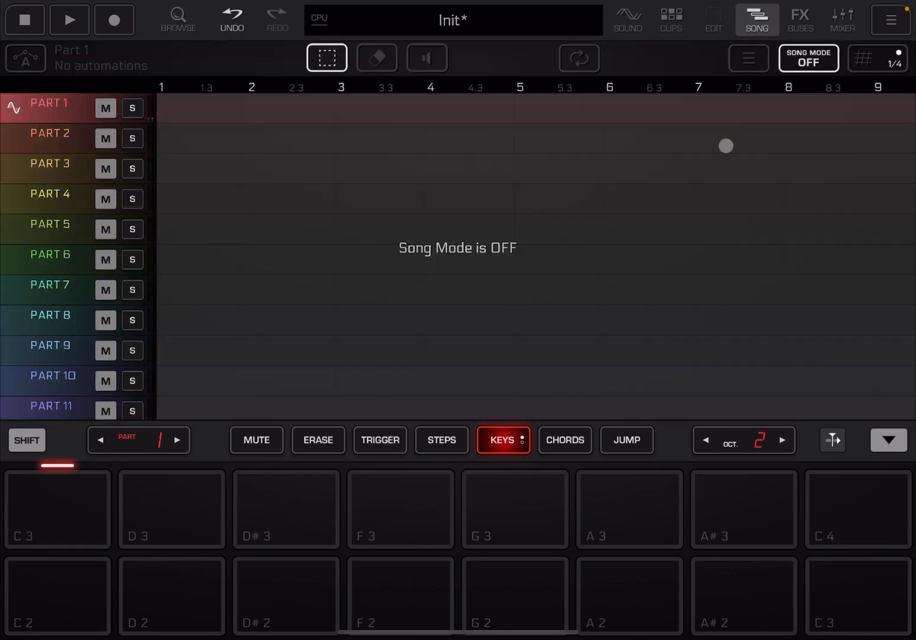
pyautogui.click(807, 58)
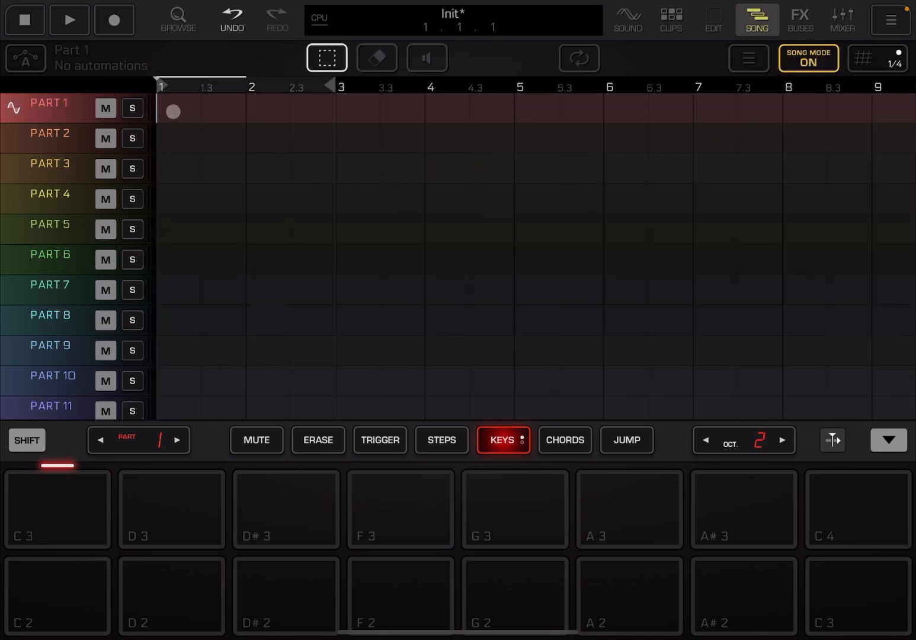
pyautogui.click(115, 19)
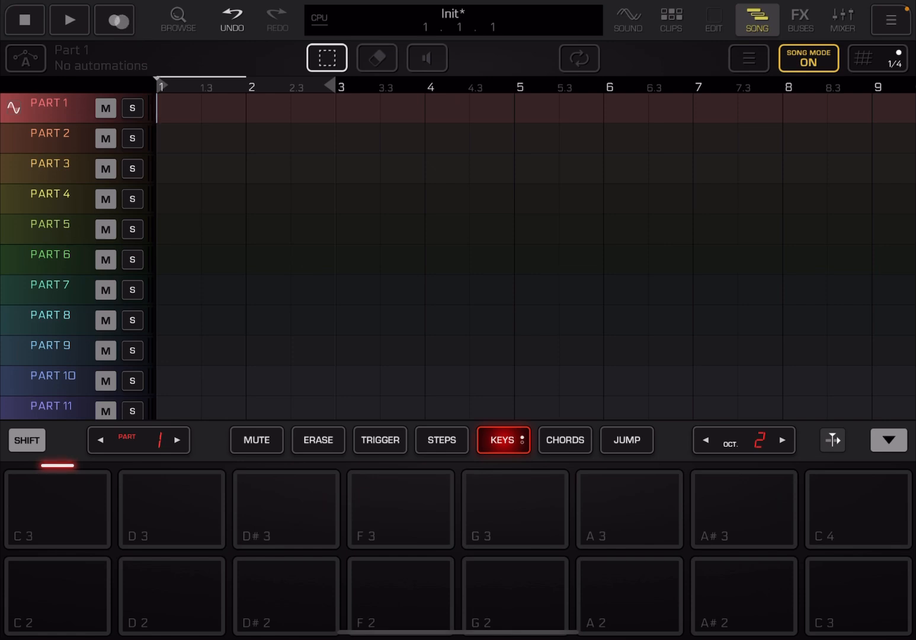
# Step: Record Part 1's melody clip from bar 1 to about bar 3.3
pyautogui.click(68, 19)
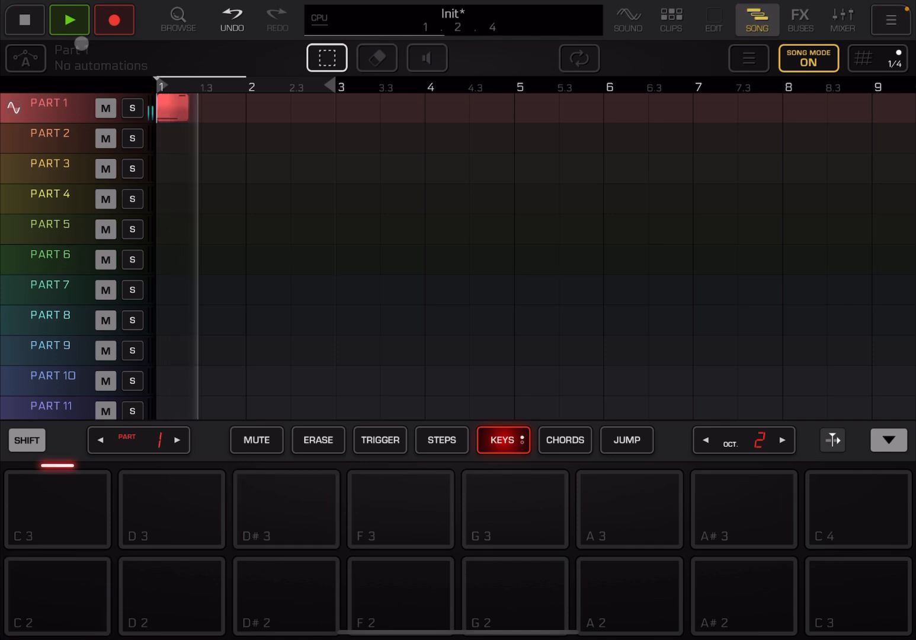
pyautogui.click(514, 508)
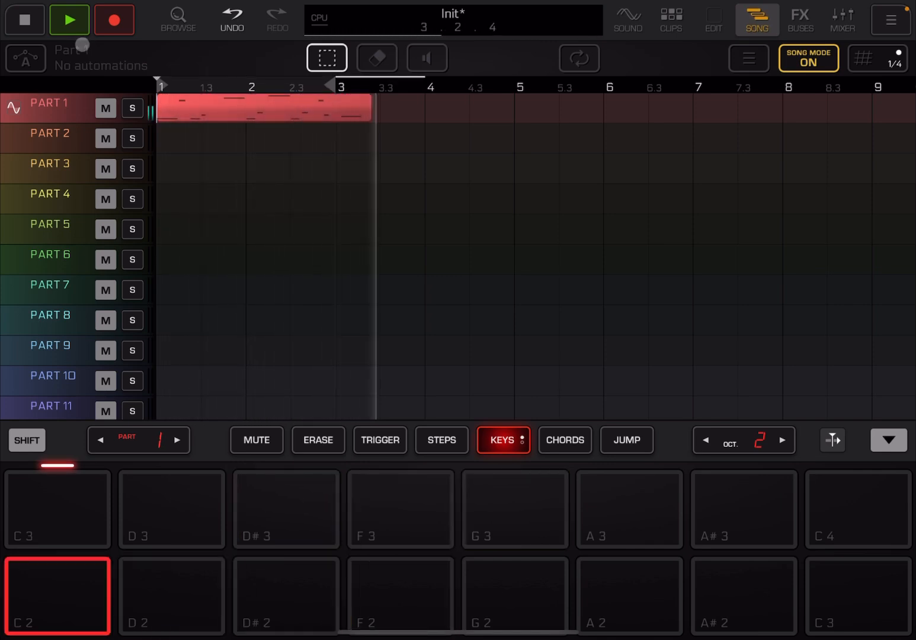
pyautogui.click(69, 19)
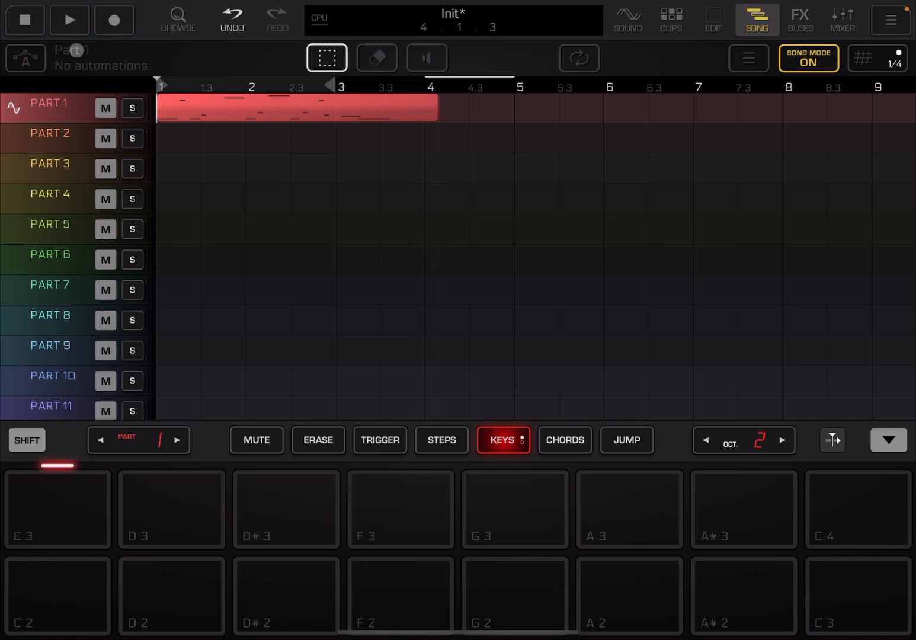
pyautogui.click(462, 152)
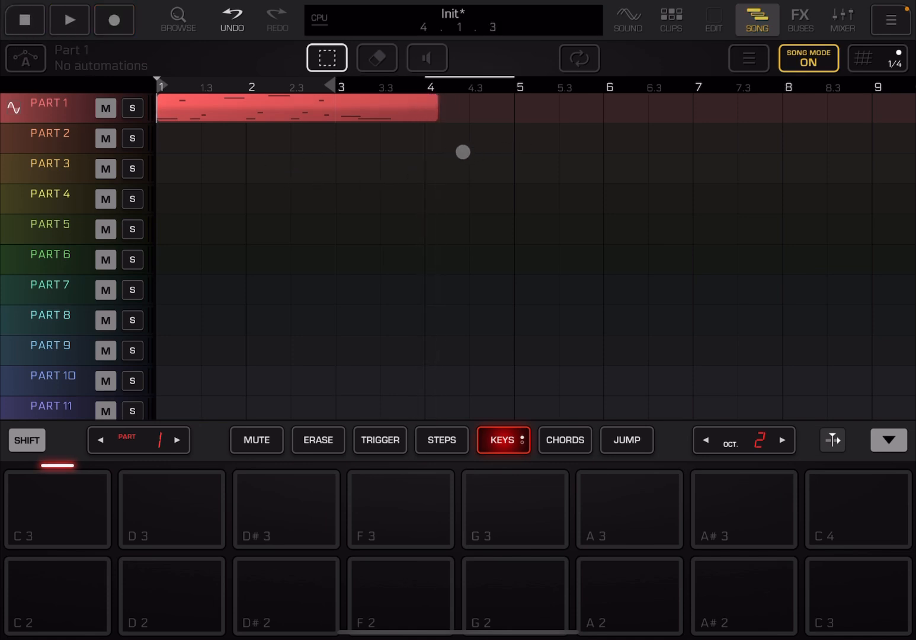
pyautogui.click(376, 59)
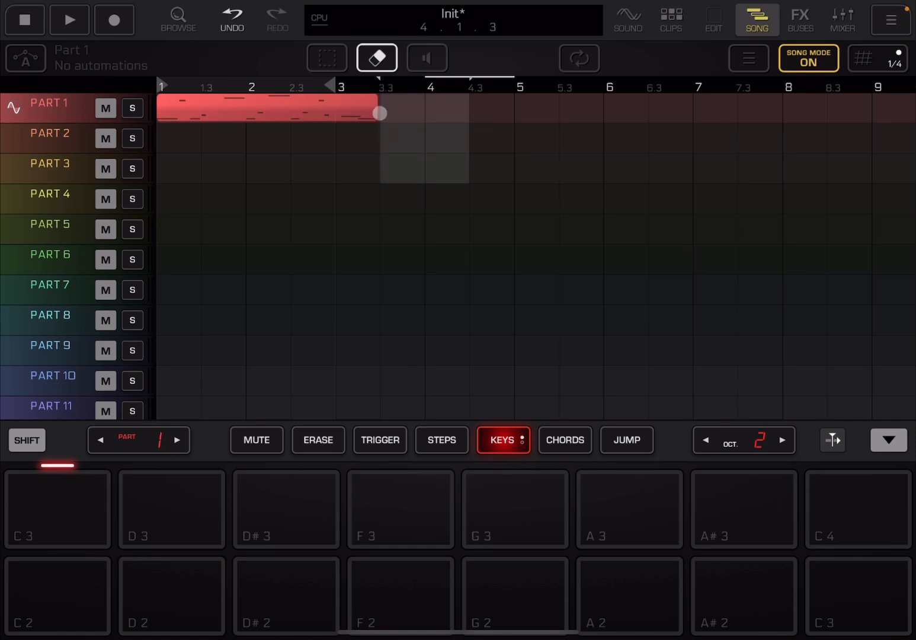
# Step: Check Clip 17's notes in EDIT, trim it to end near bar 3.3, and rewind to bar 1
pyautogui.click(326, 57)
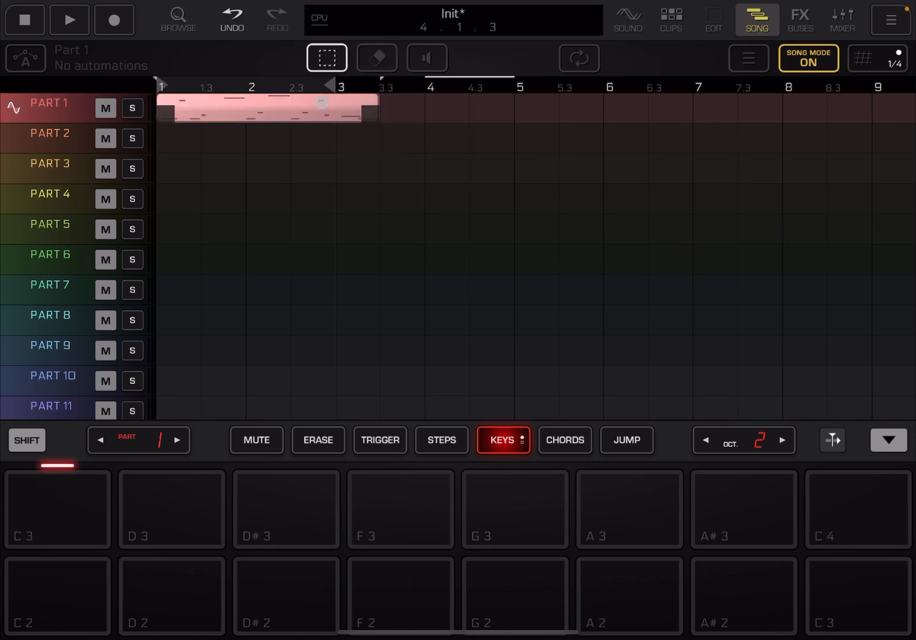
pyautogui.click(713, 20)
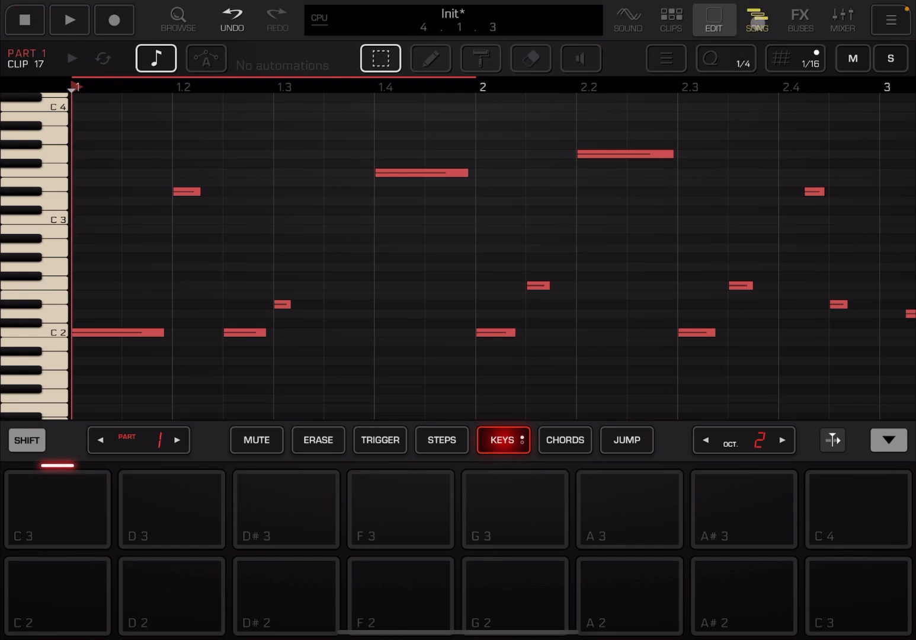
pyautogui.click(756, 20)
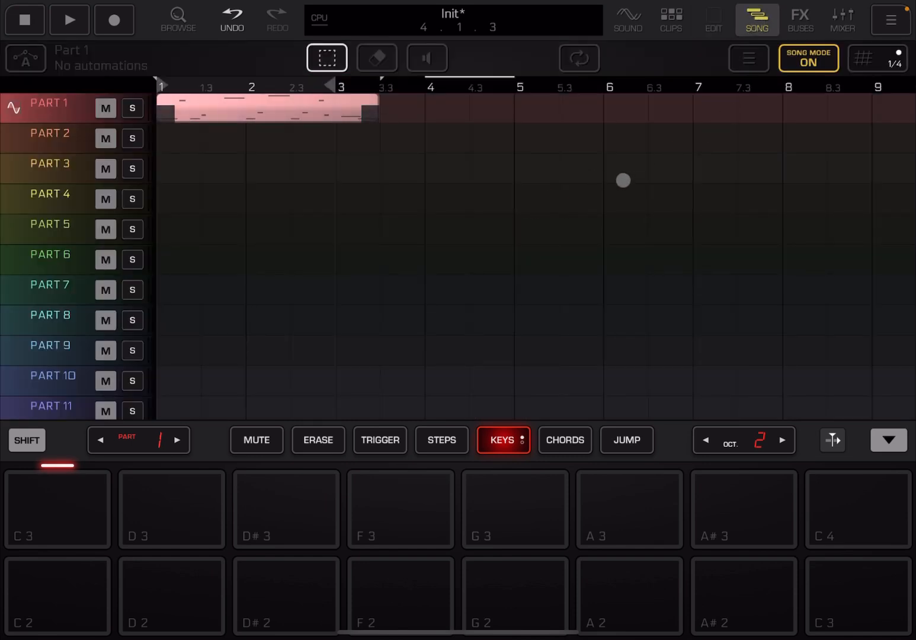
pyautogui.moveTo(622, 180); pyautogui.dragTo(428, 196)
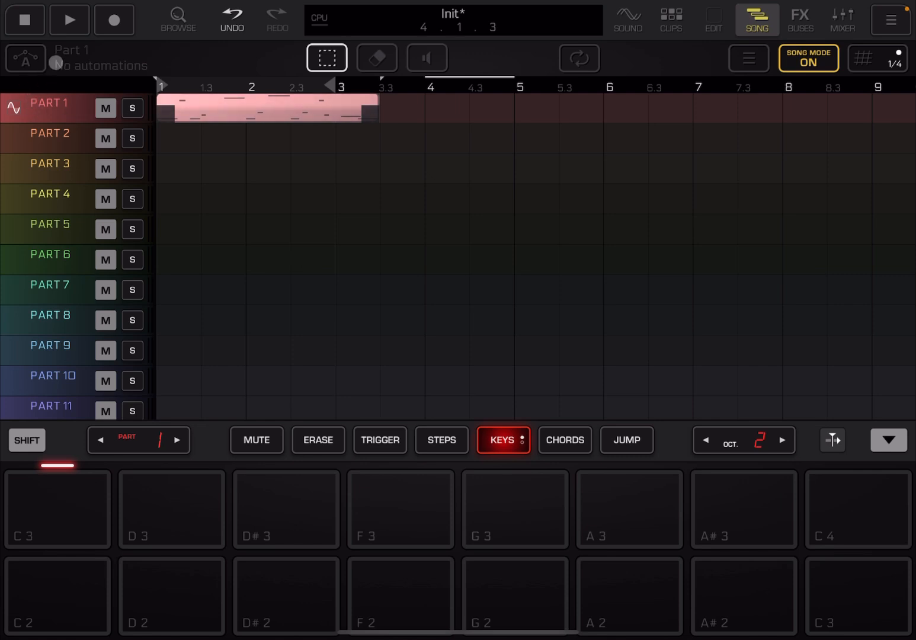
pyautogui.click(203, 109)
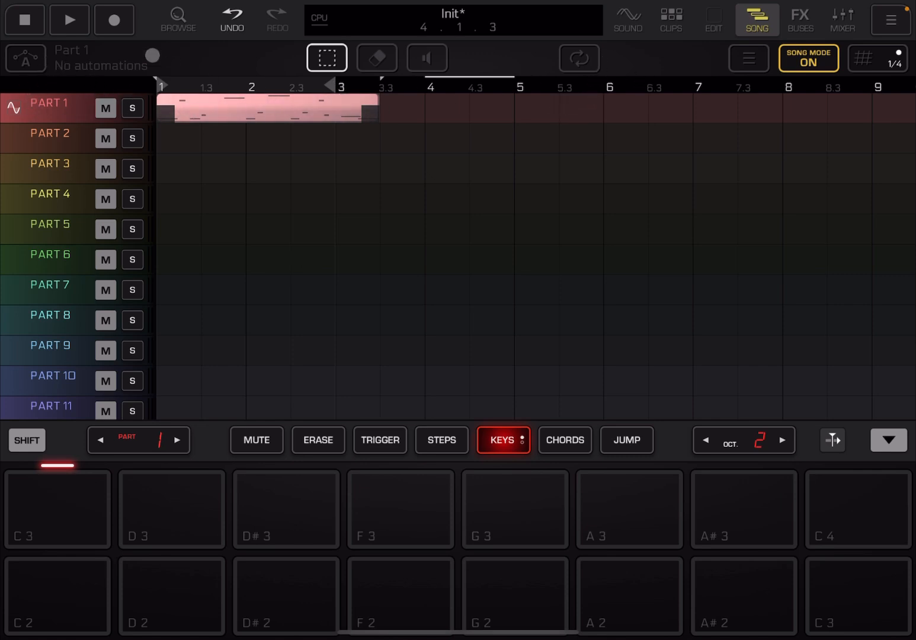
pyautogui.click(115, 19)
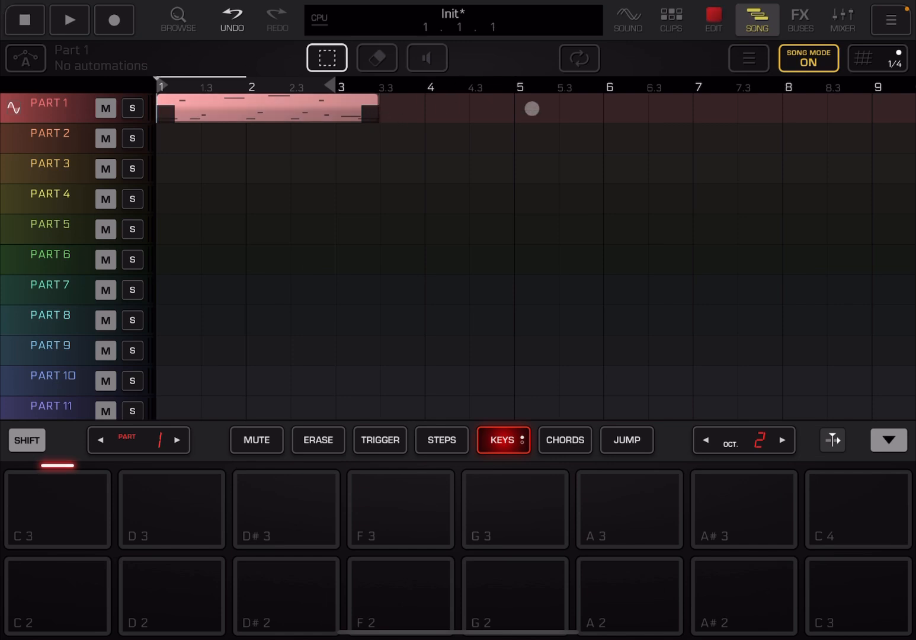
# Step: Record filter cutoff and resonance knob sweeps in SOUND view, then return to SONG view
pyautogui.click(628, 19)
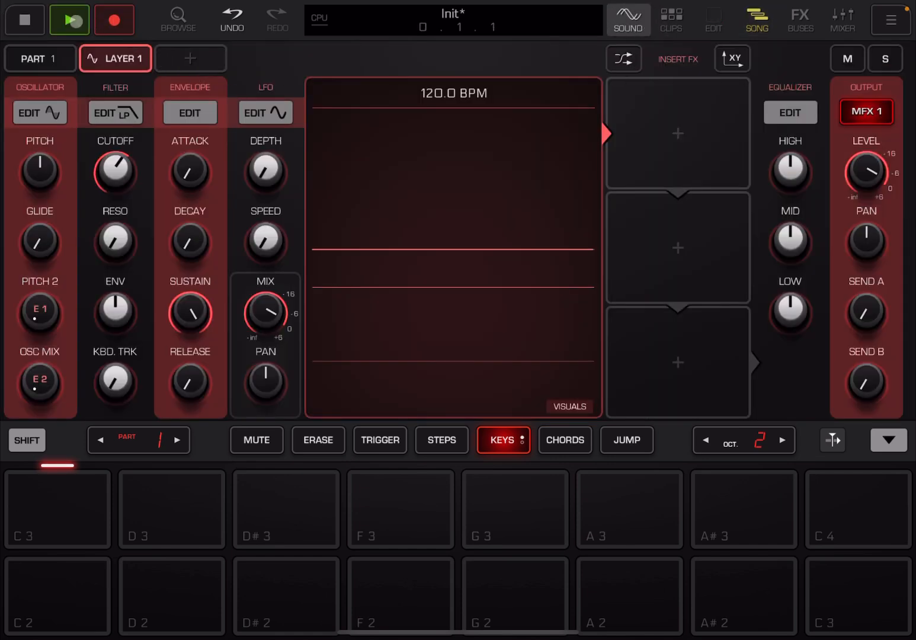
pyautogui.click(56, 596)
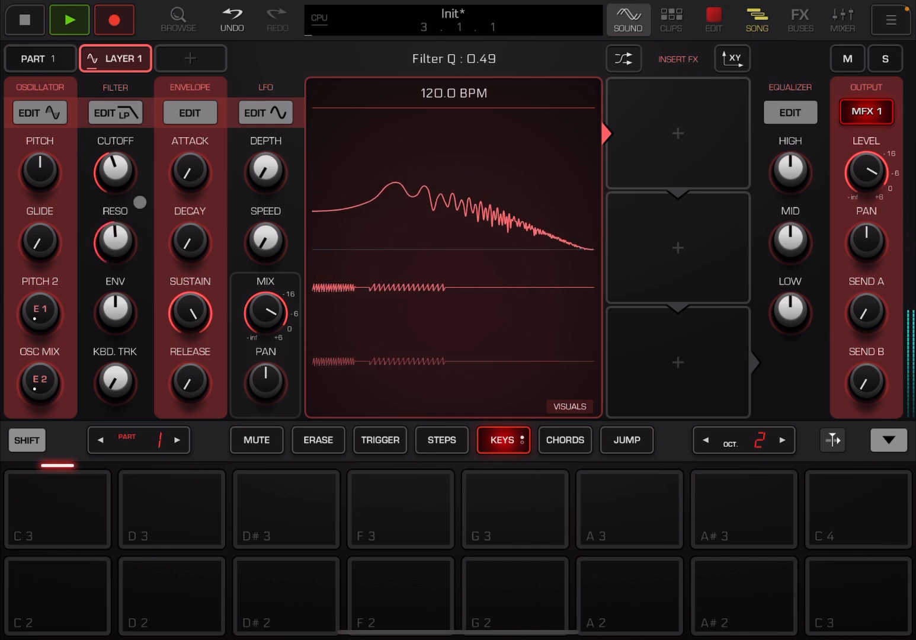
pyautogui.click(69, 20)
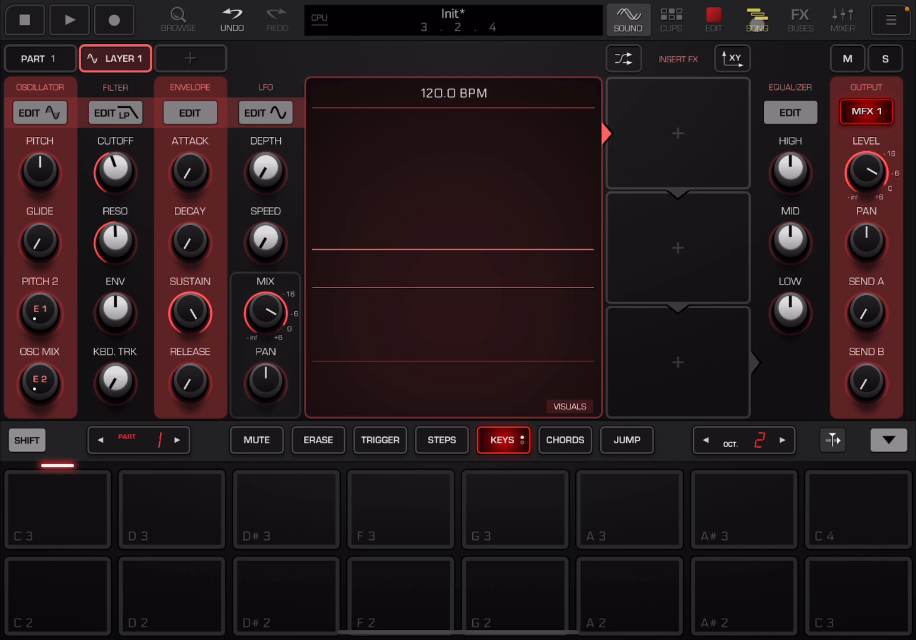
pyautogui.click(757, 20)
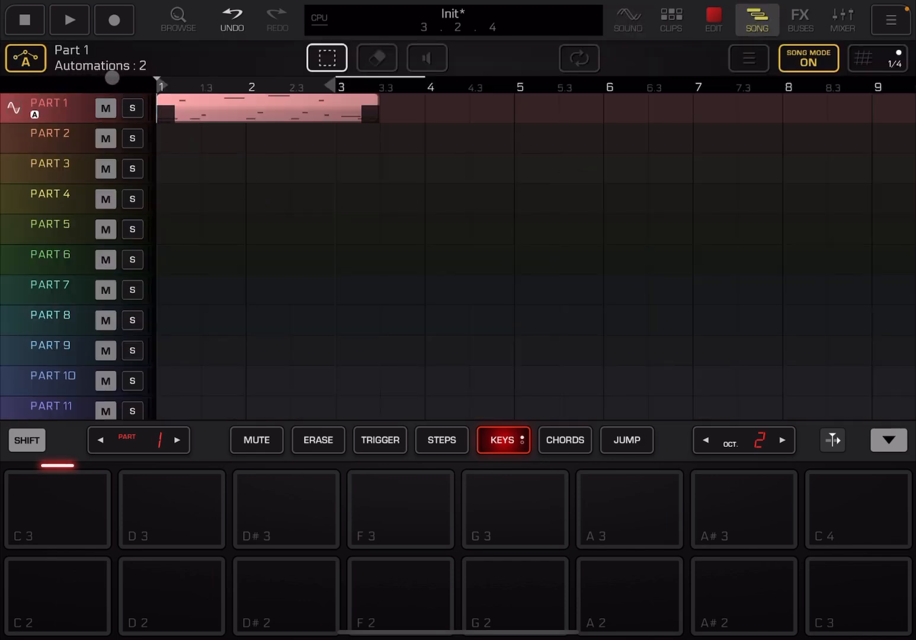
# Step: Switch the automation editor from Layer 1: Filter Cutoff to the Layer 1: Filter Q curve
pyautogui.click(25, 58)
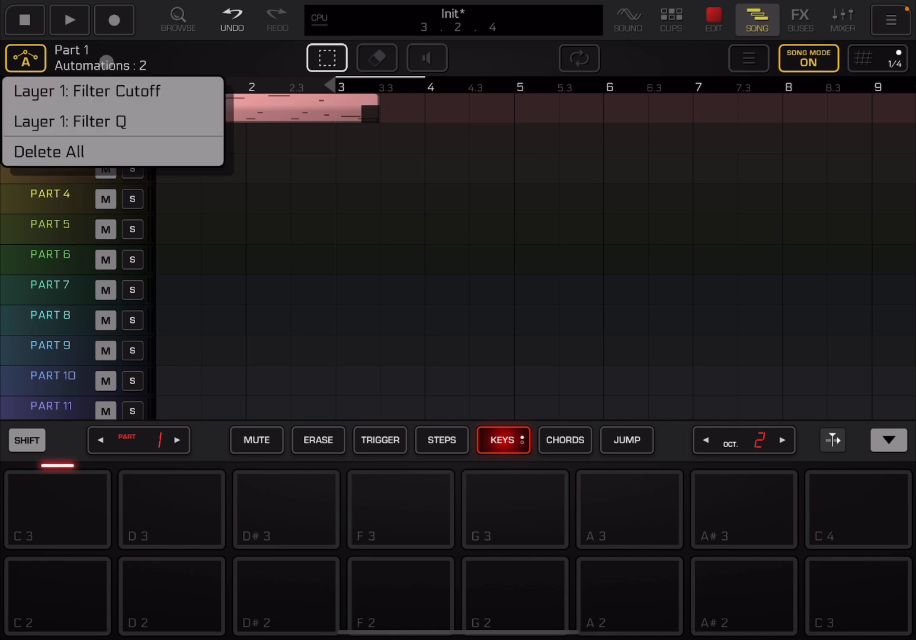
pyautogui.click(86, 90)
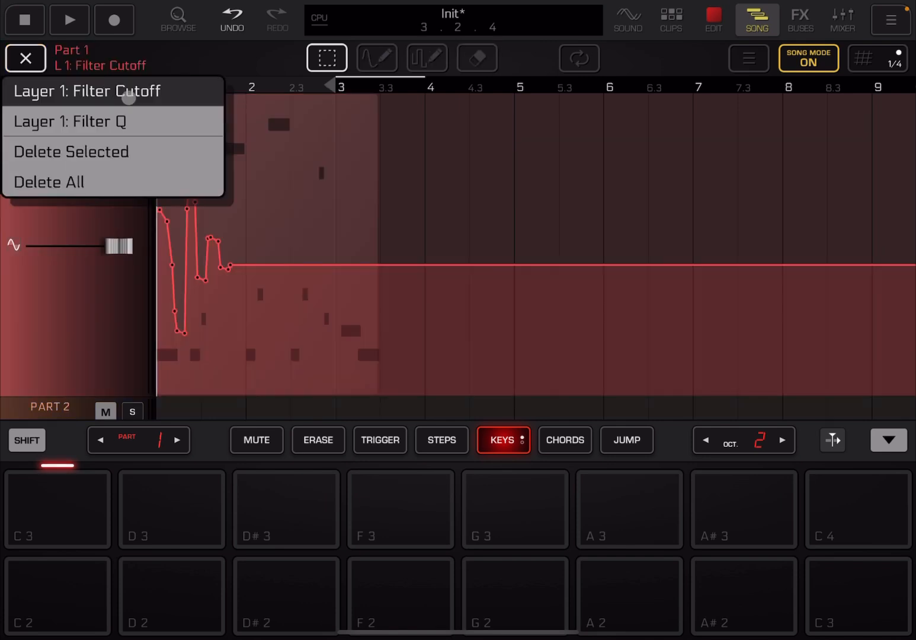
pyautogui.click(87, 91)
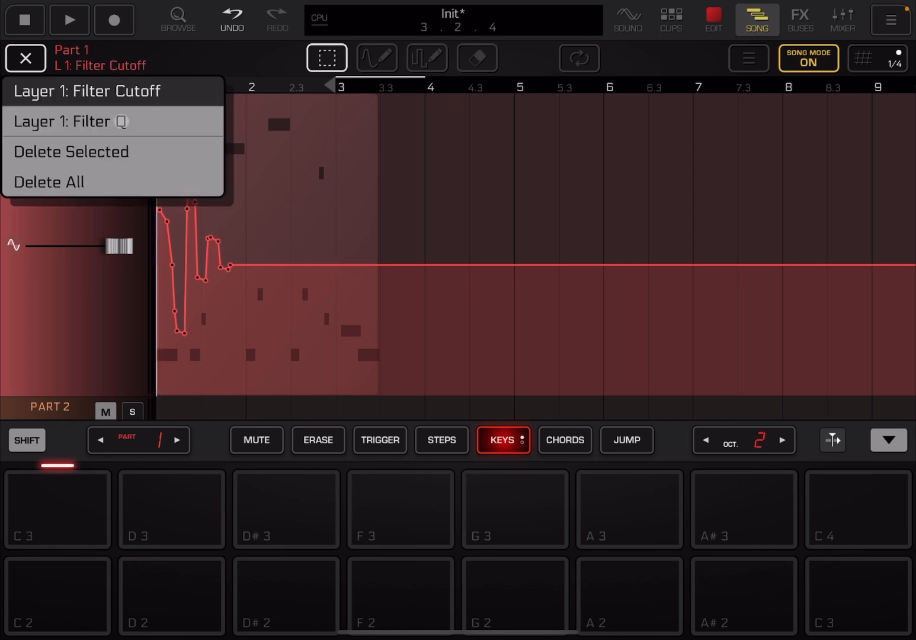
pyautogui.click(64, 121)
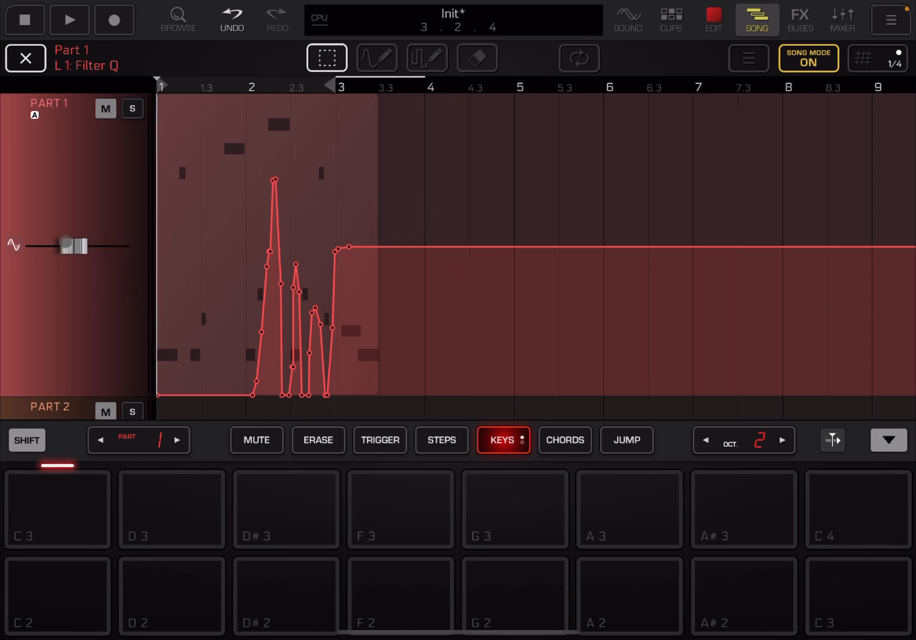
# Step: Freehand-draw a Filter Q curve rising over bars 1–2 and tapering to zero by bar 5
pyautogui.moveTo(72, 246); pyautogui.dragTo(136, 245)
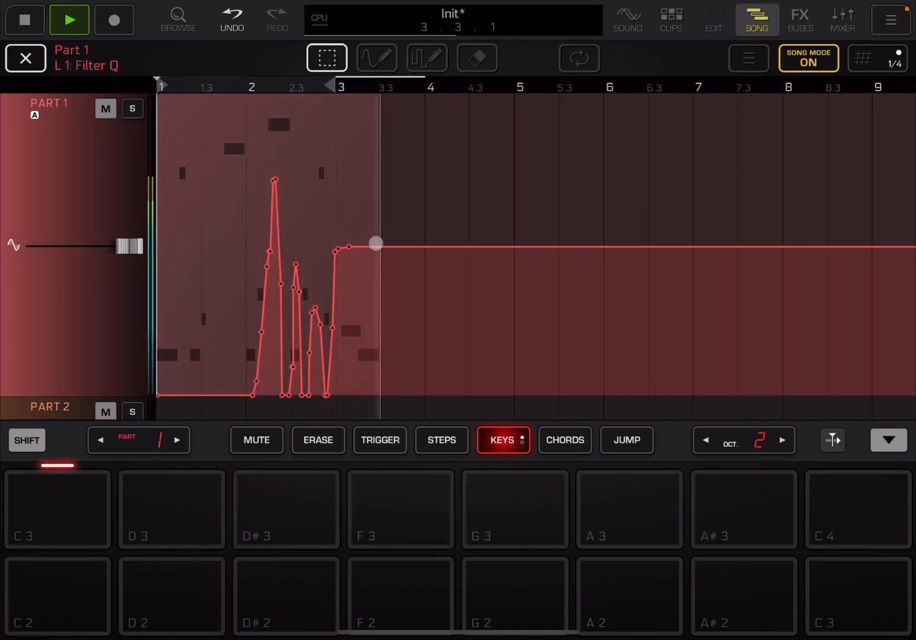
pyautogui.click(68, 19)
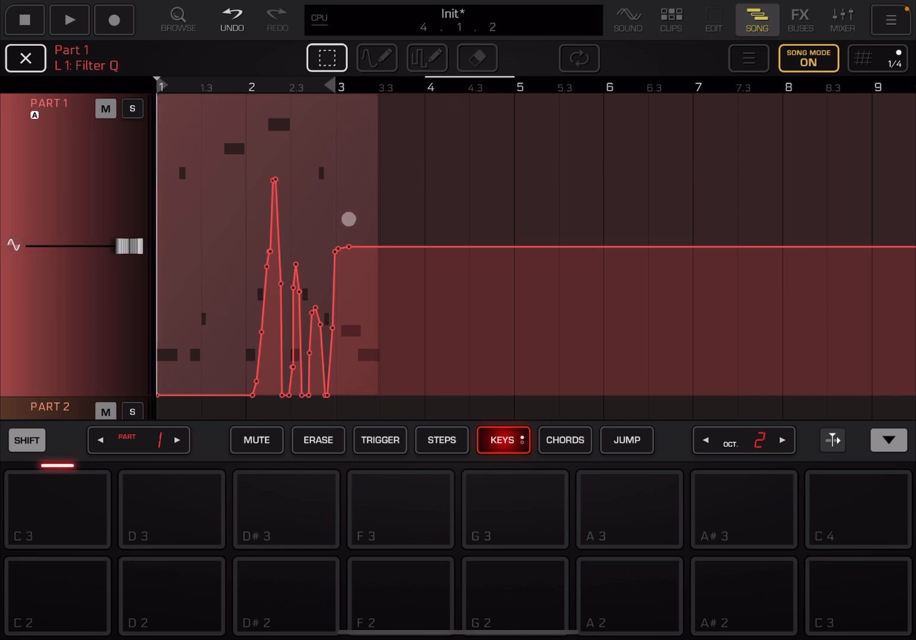
pyautogui.click(376, 58)
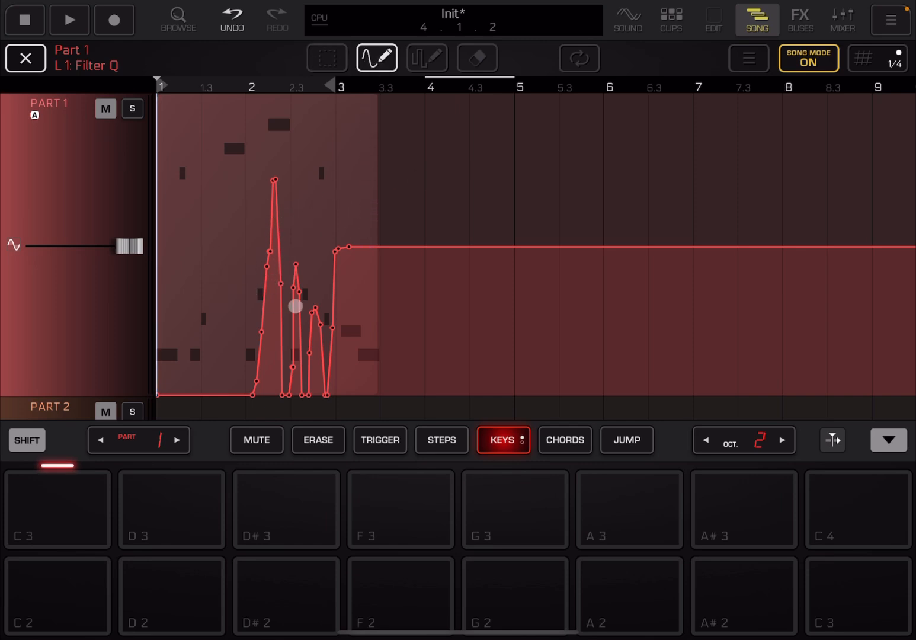
pyautogui.moveTo(295, 306); pyautogui.dragTo(241, 316)
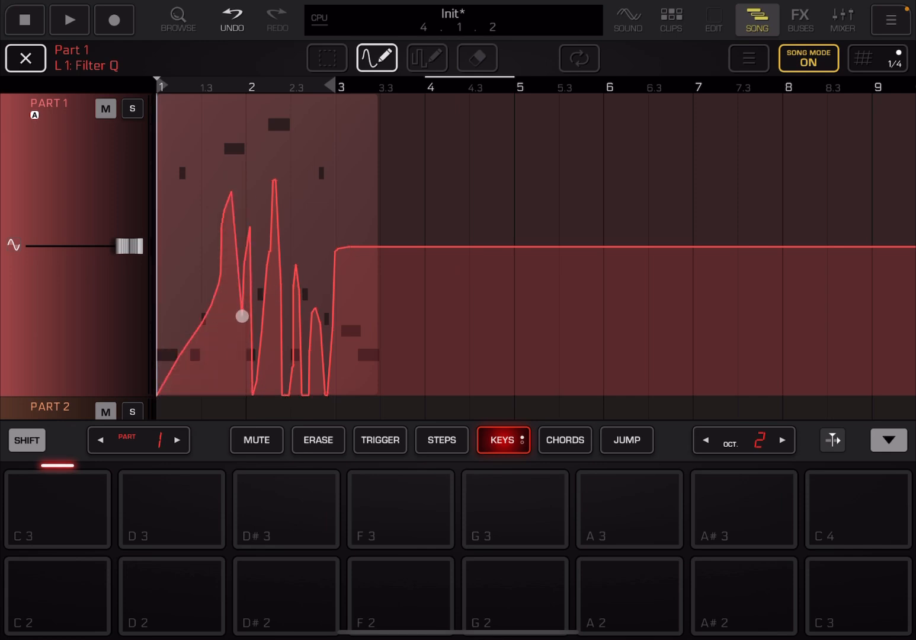
pyautogui.moveTo(241, 315); pyautogui.dragTo(522, 364)
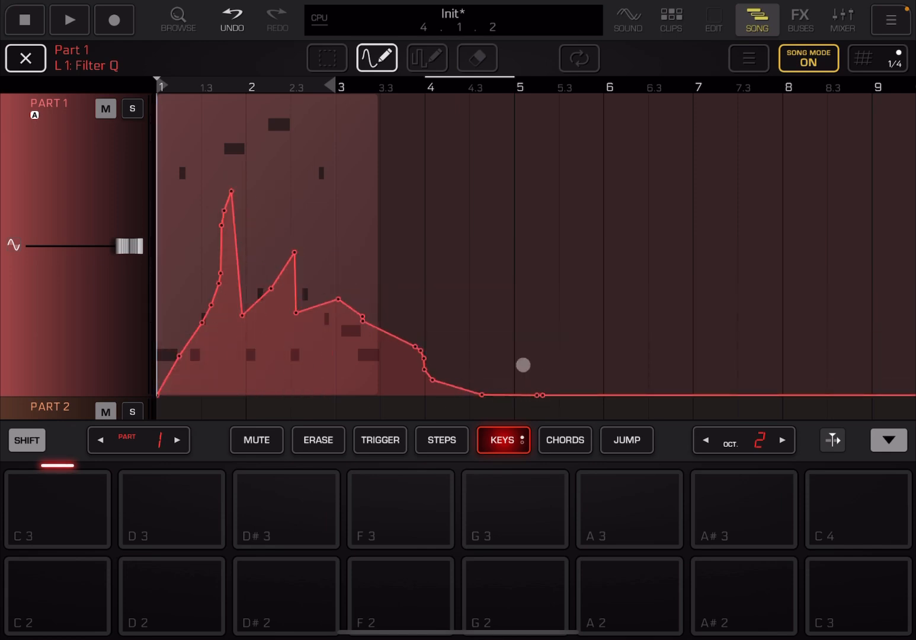
# Step: Play the song to audition the redrawn resonance curve, then stop playback
pyautogui.click(68, 19)
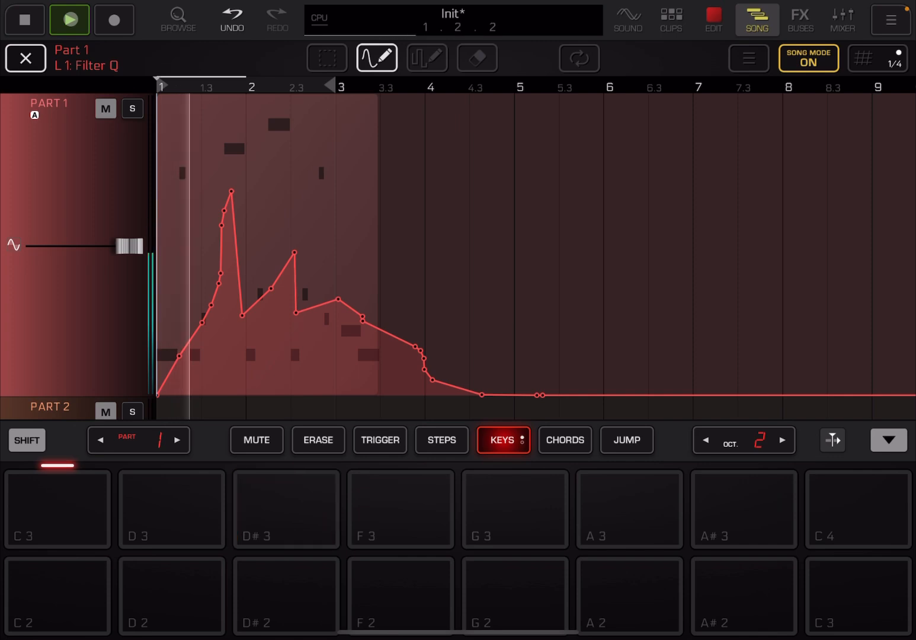
pyautogui.click(514, 509)
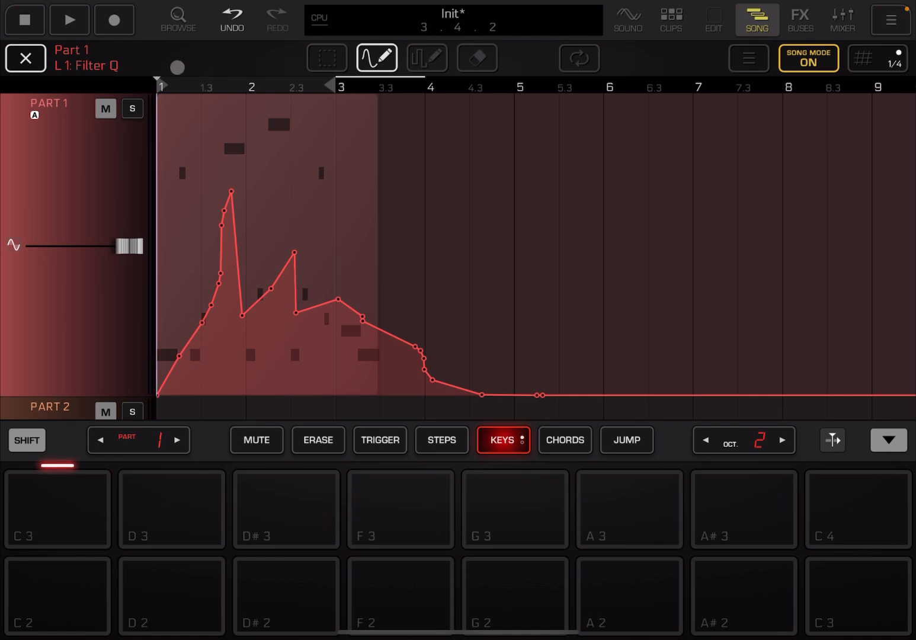
pyautogui.click(86, 58)
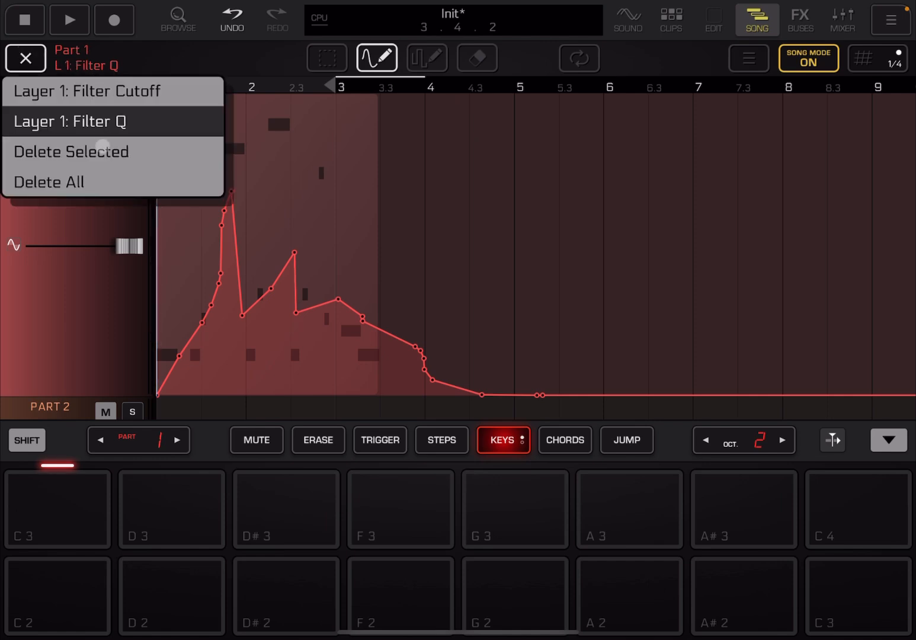
pyautogui.moveTo(122, 122)
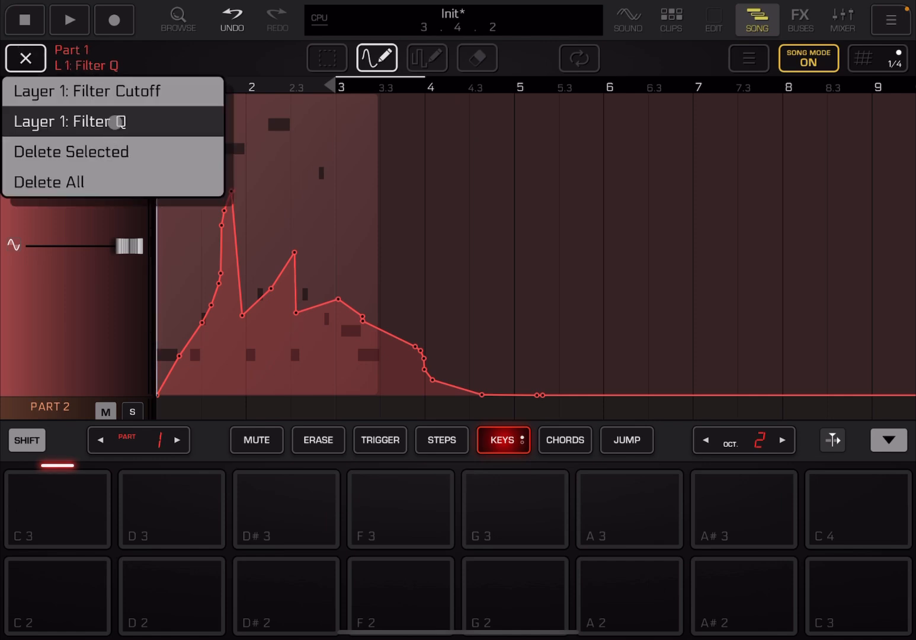